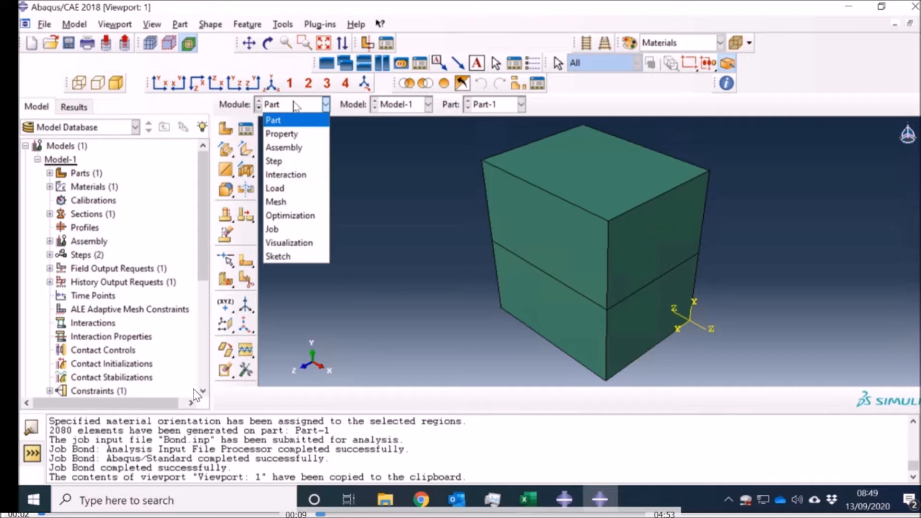
# - Review Material-1's orthotropic elastic data in the Property module's Material Manager, then close it
pyautogui.click(281, 133)
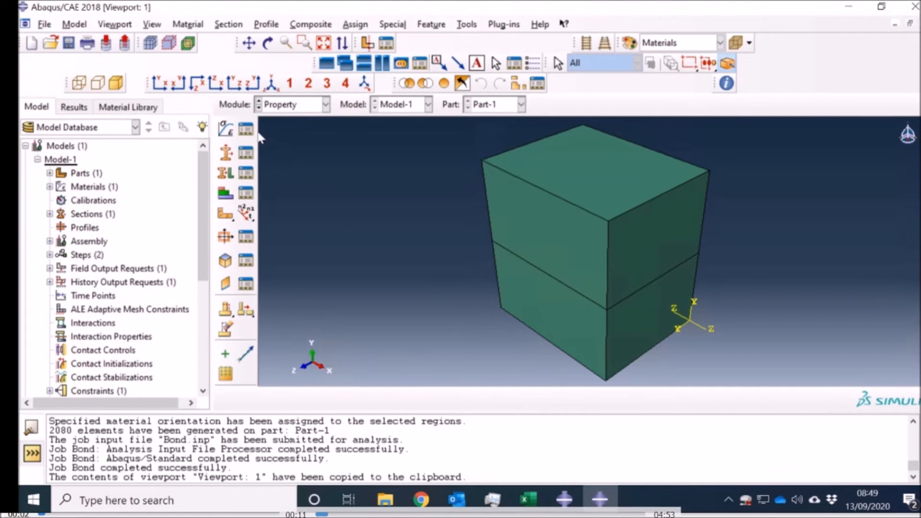
pyautogui.click(245, 128)
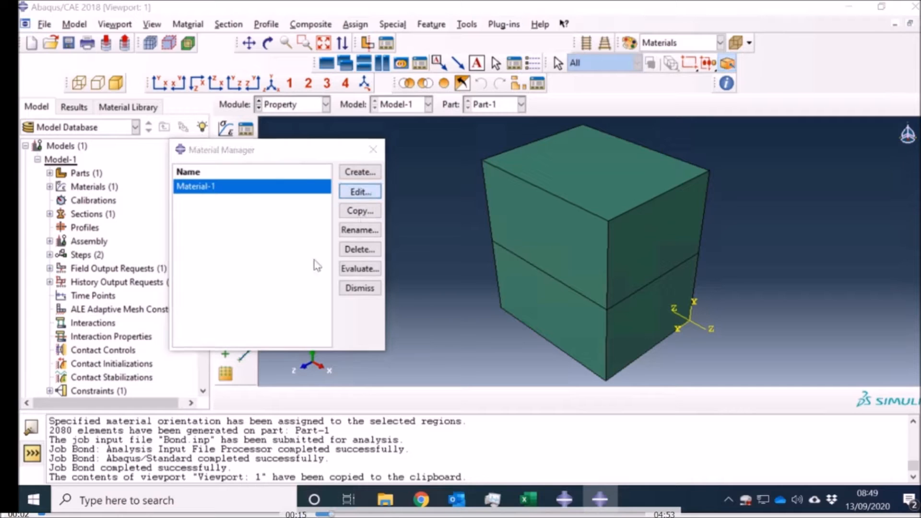
pyautogui.click(359, 192)
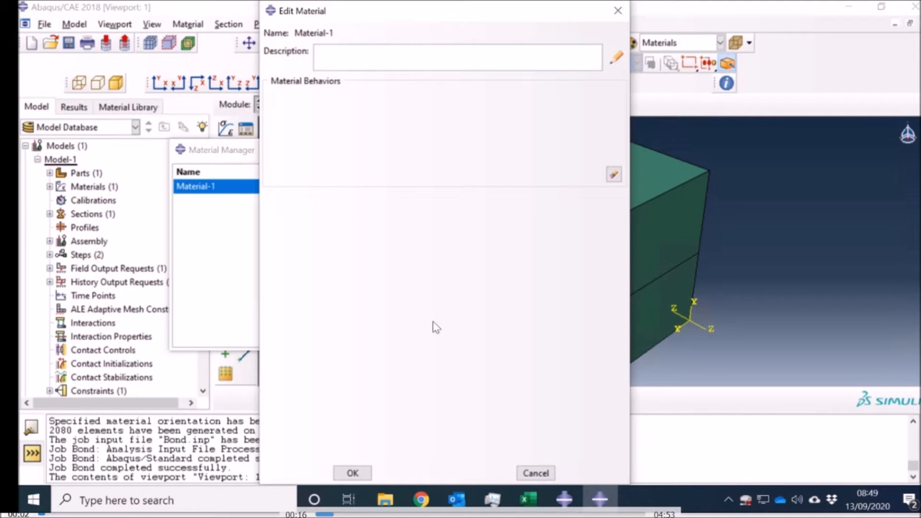
pyautogui.moveTo(674, 397)
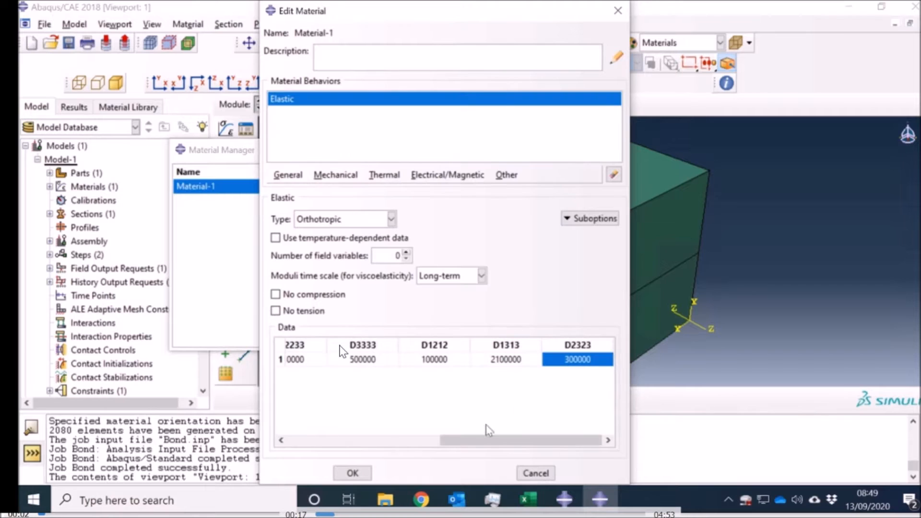
pyautogui.click(352, 473)
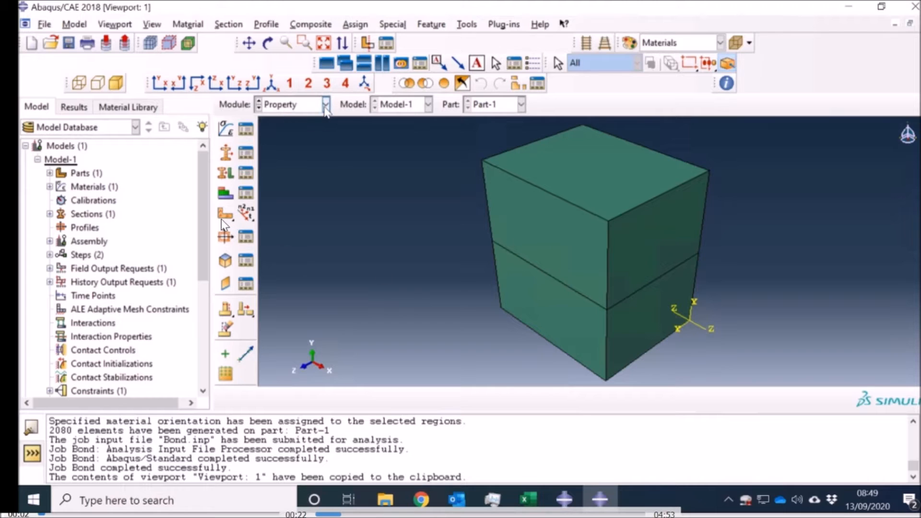
# - Switch to the Load module and list the boundary conditions BC-1 and BC-2 in Step-1
pyautogui.click(326, 104)
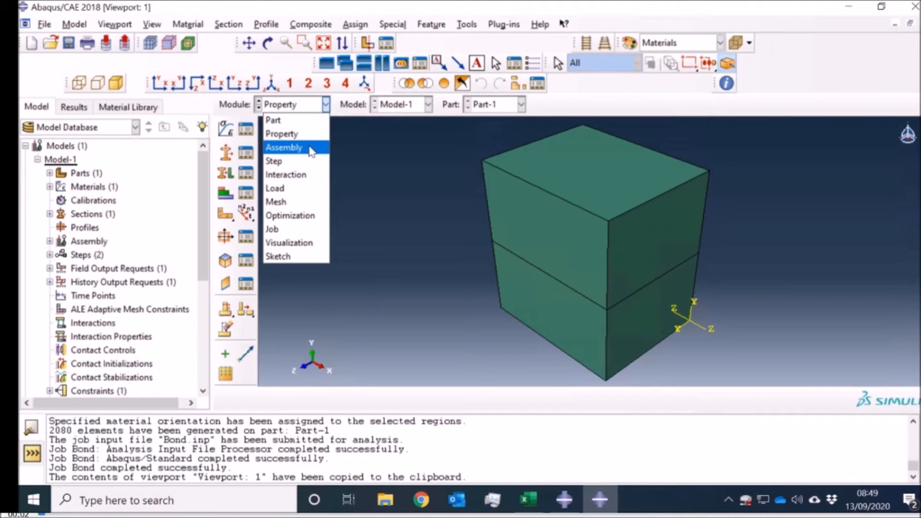
pyautogui.click(284, 148)
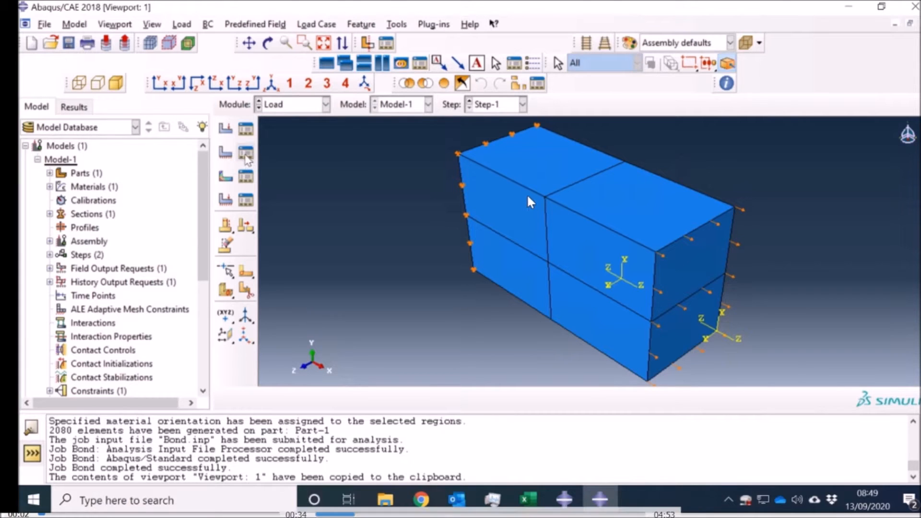
pyautogui.click(246, 152)
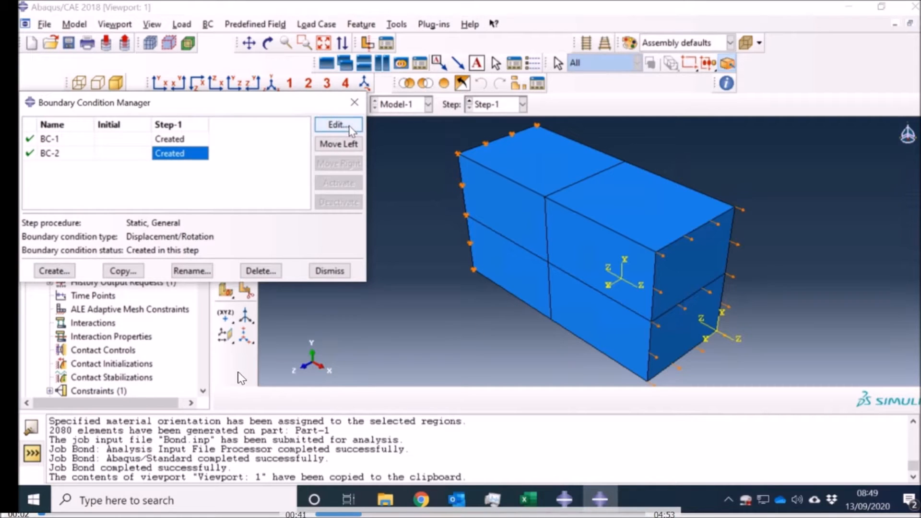
# - Edit BC-2, showing its uniform U1 displacement of 10 with a ramp amplitude
pyautogui.click(338, 123)
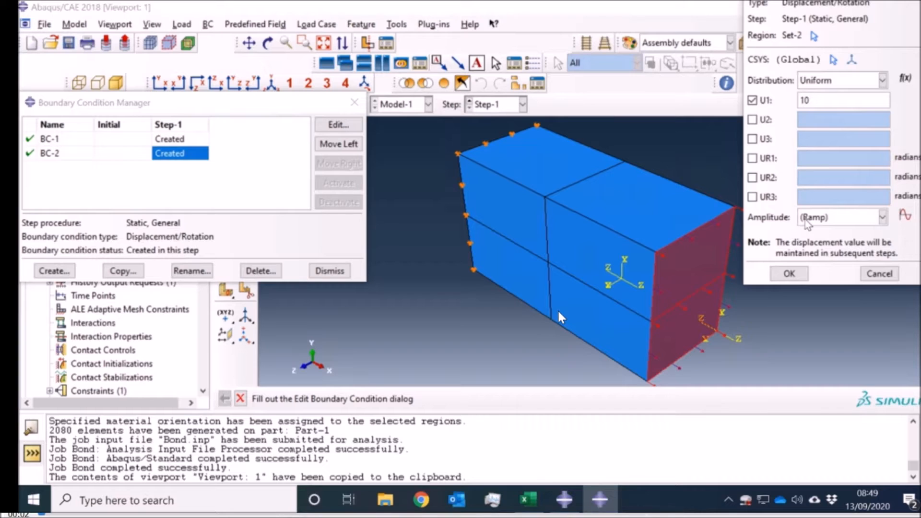
pyautogui.moveTo(774, 243)
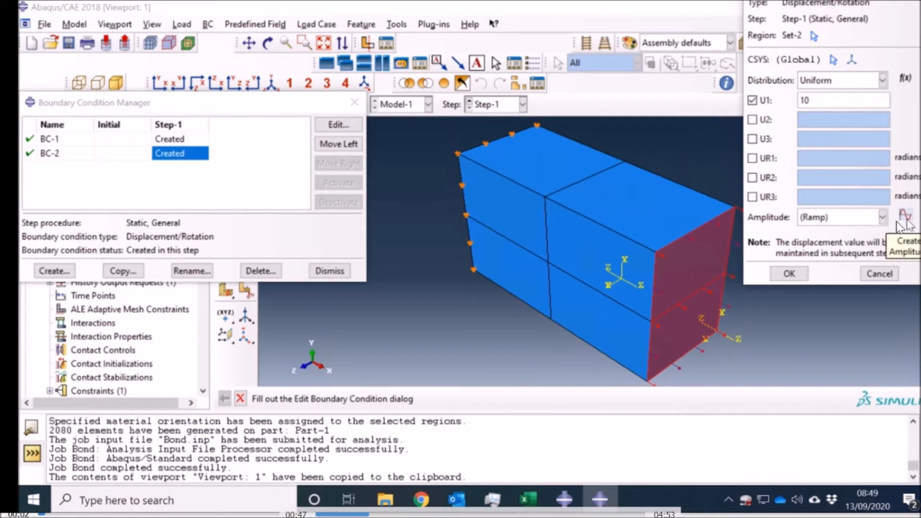
pyautogui.click(907, 216)
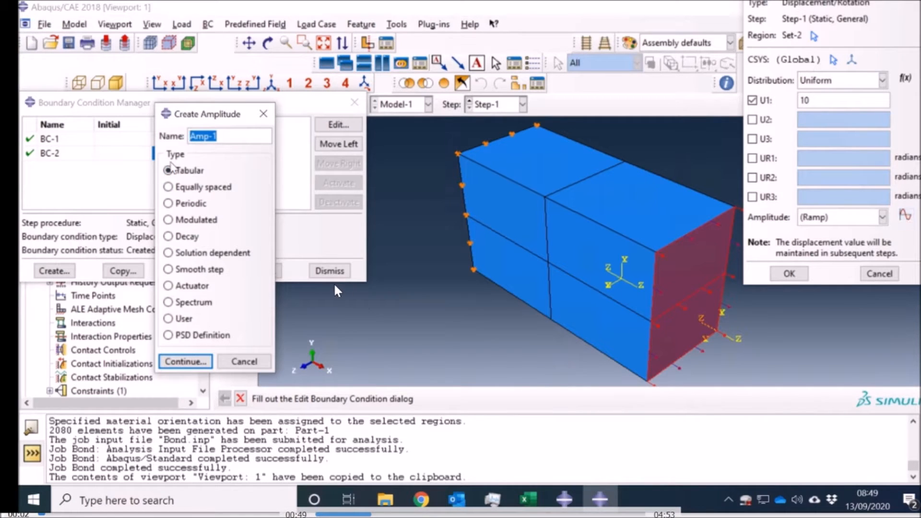
pyautogui.click(169, 187)
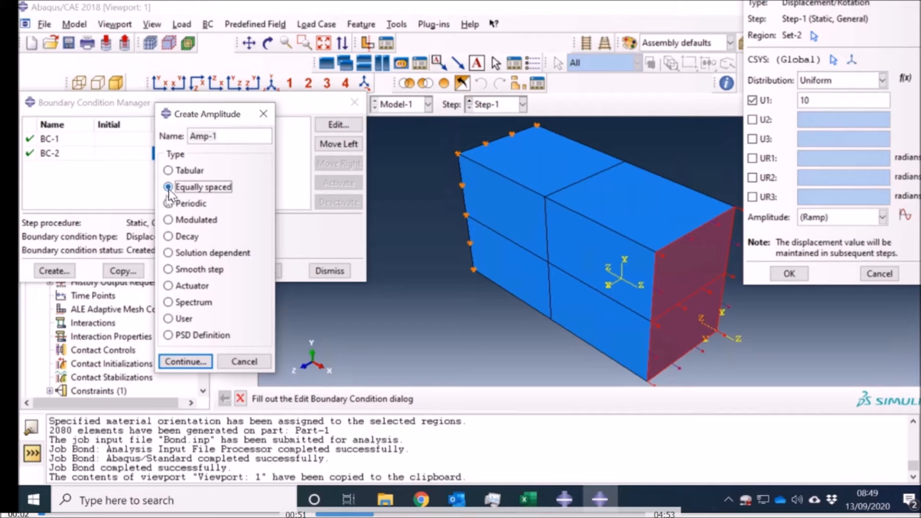
pyautogui.click(168, 203)
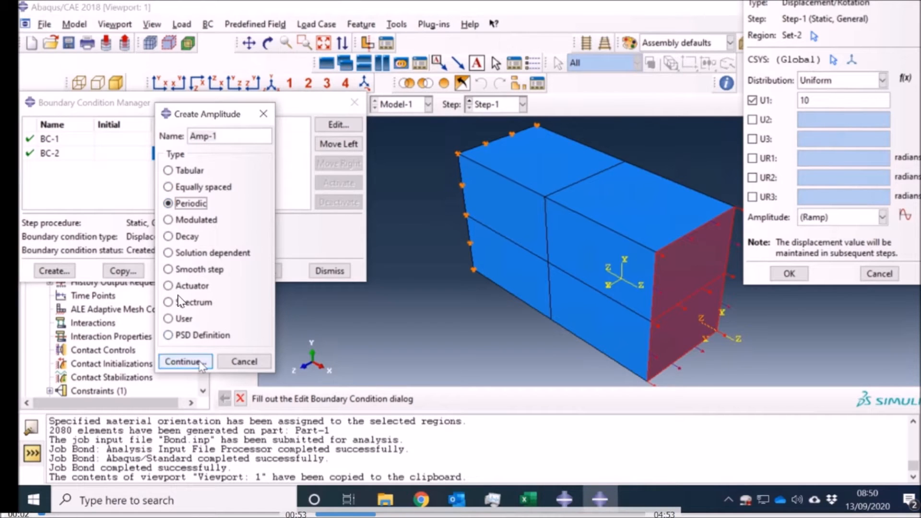
pyautogui.click(184, 361)
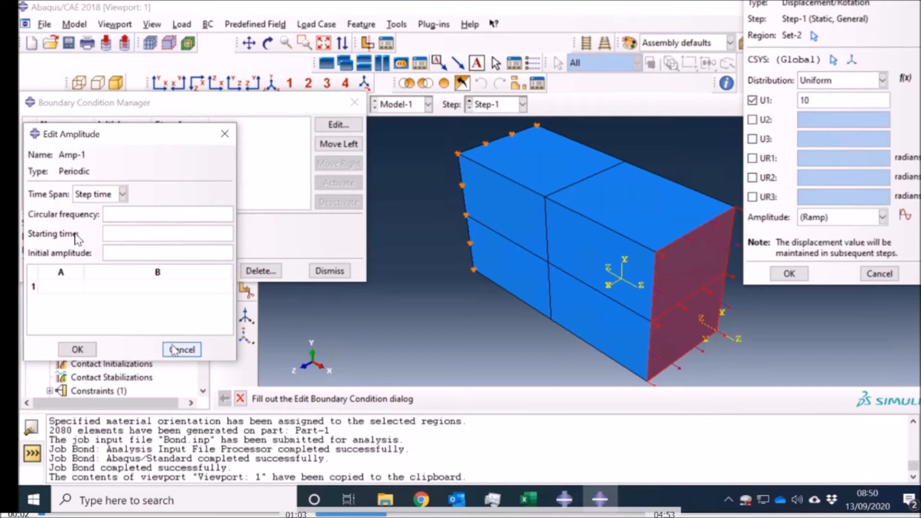
pyautogui.click(181, 349)
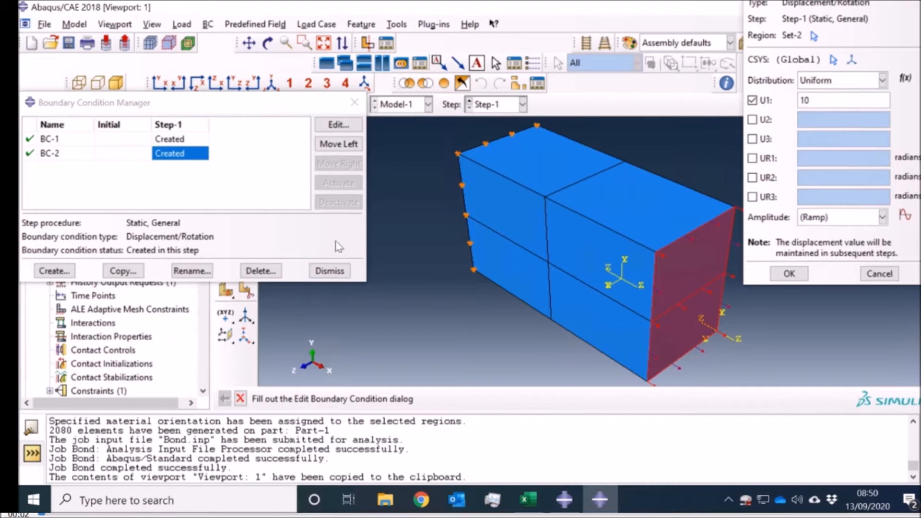
pyautogui.moveTo(292, 249)
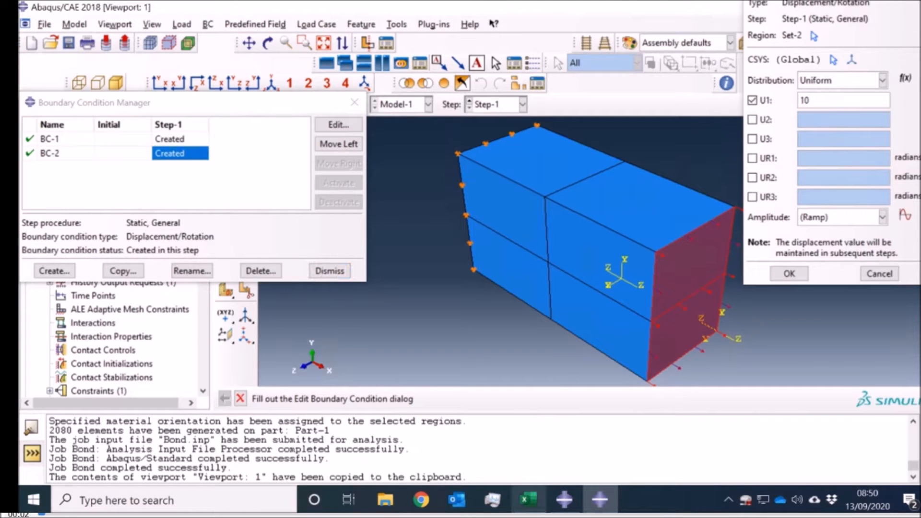
# - In Excel, enter 0 in A1 and =SIN(A1) in B1
pyautogui.click(527, 500)
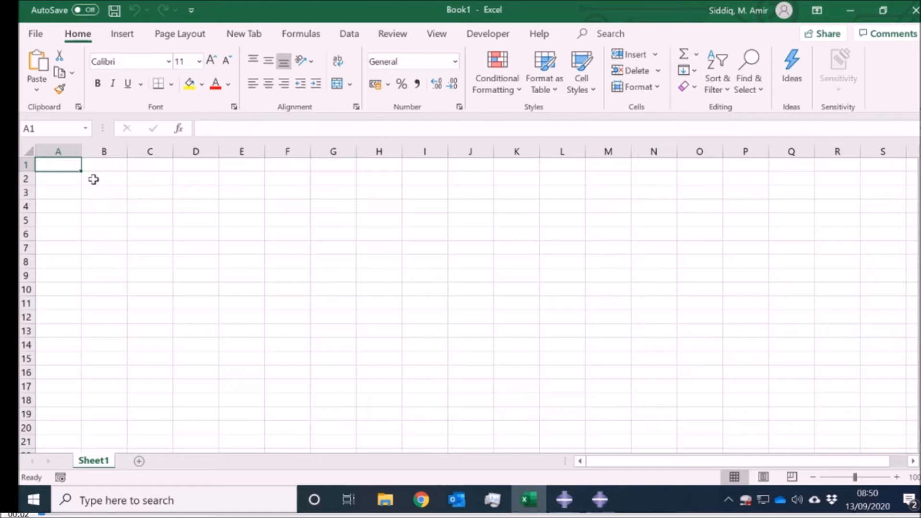
pyautogui.write('0')
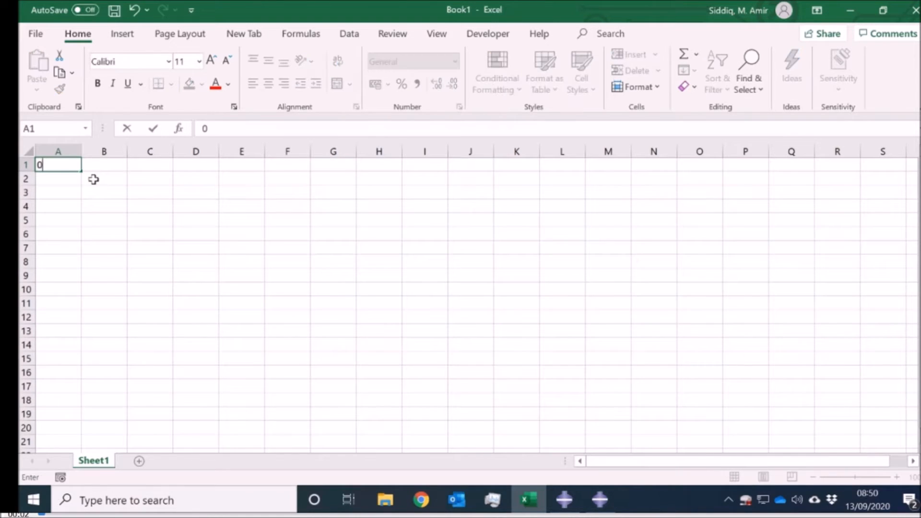
pyautogui.press('Tab')
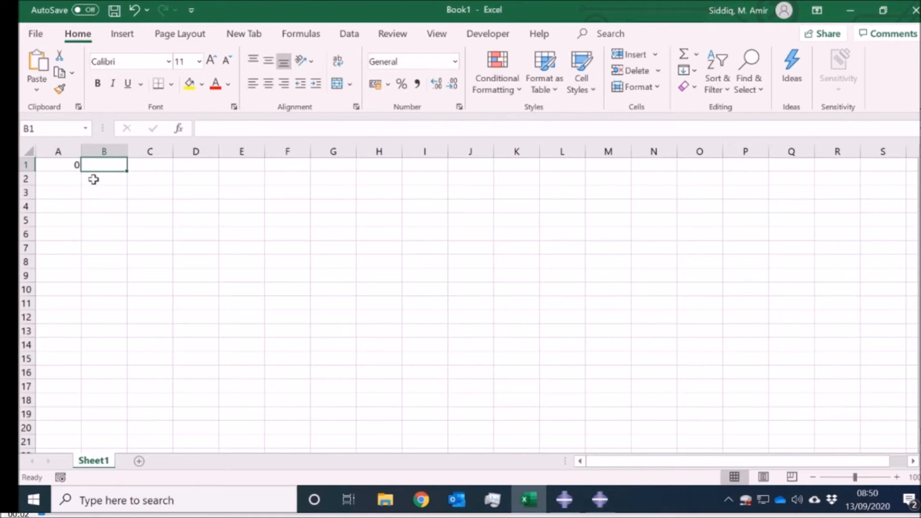
pyautogui.write('=sin')
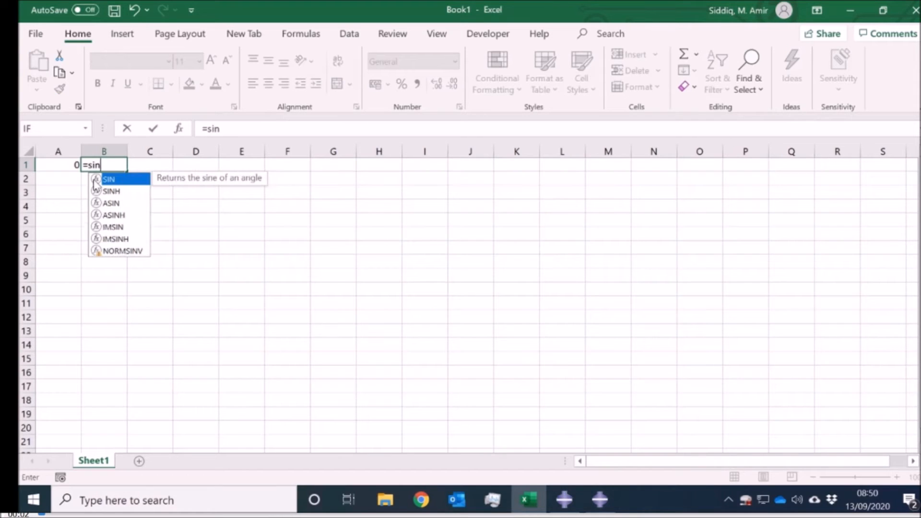
pyautogui.write('(')
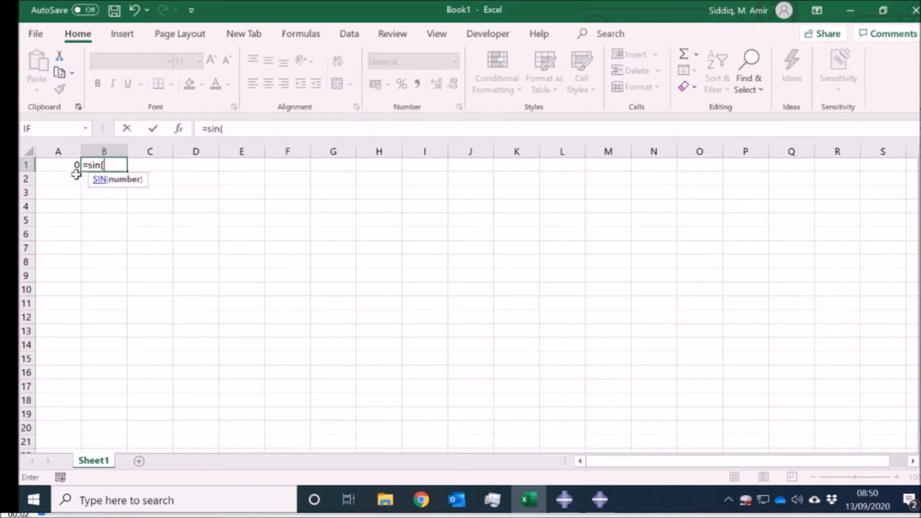
pyautogui.click(57, 164)
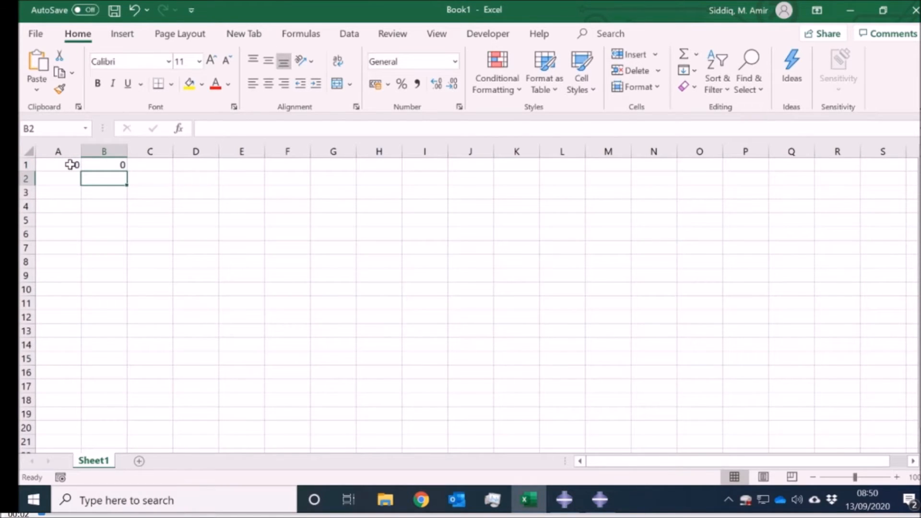
# - Enter =A1+0.1 in A2 and fill it down to row 159, giving times 0 to 15.8
pyautogui.write('=')
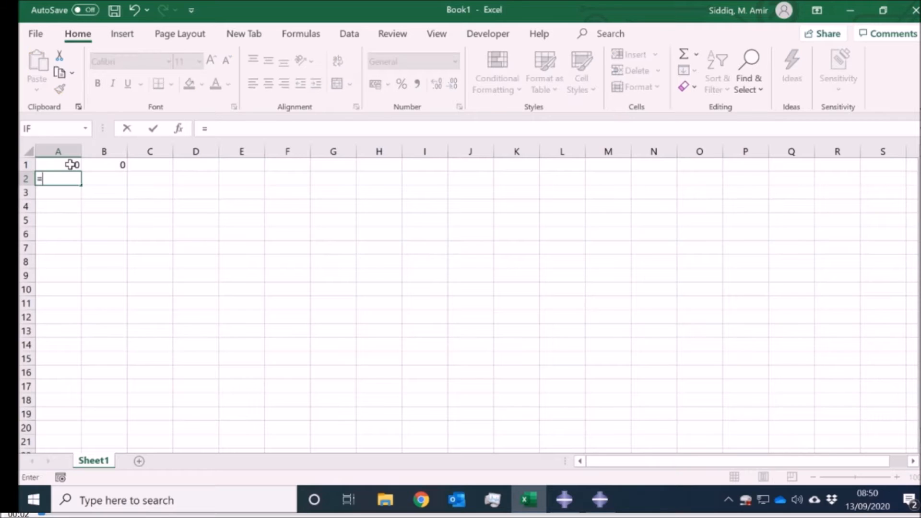
pyautogui.write('A1+0.1')
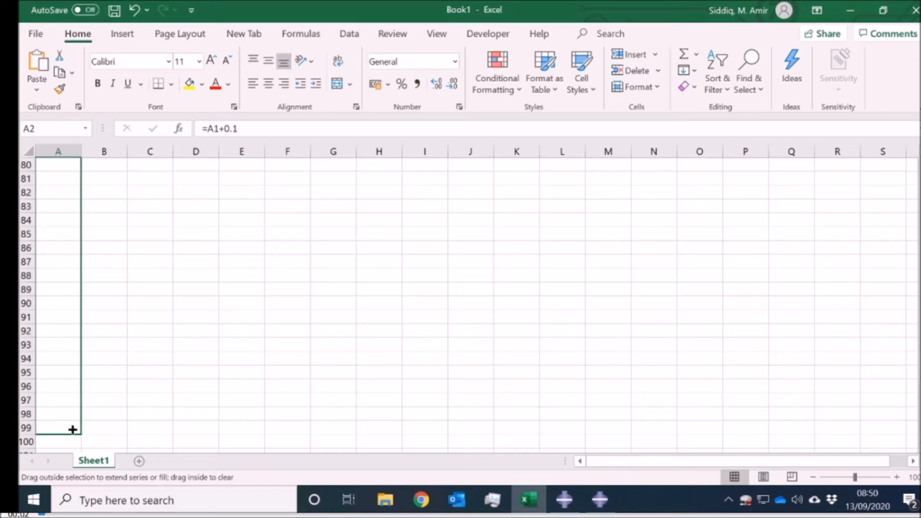
pyautogui.moveTo(72, 429); pyautogui.dragTo(83, 434)
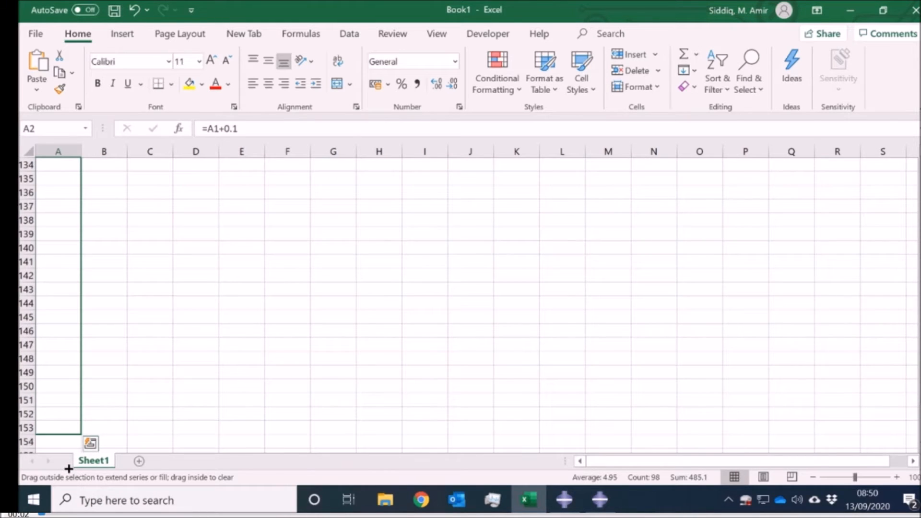
pyautogui.moveTo(58, 428); pyautogui.dragTo(58, 401)
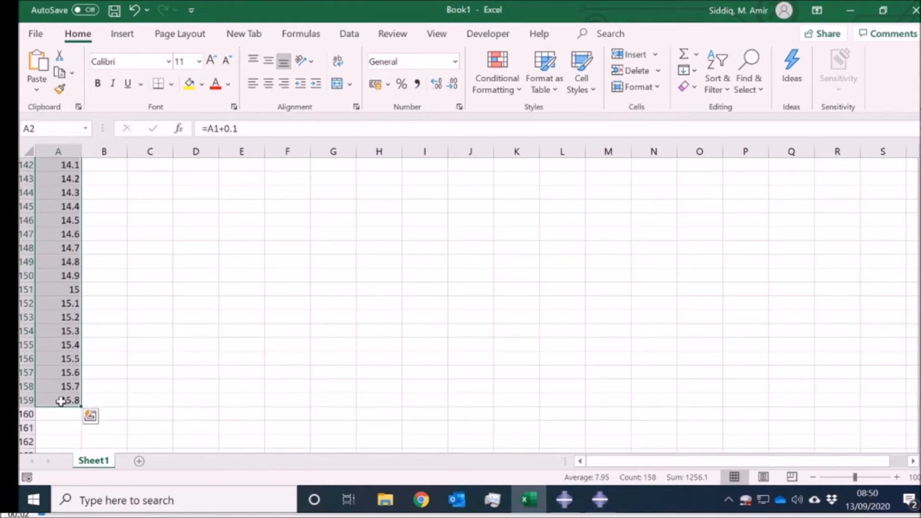
pyautogui.moveTo(80, 407)
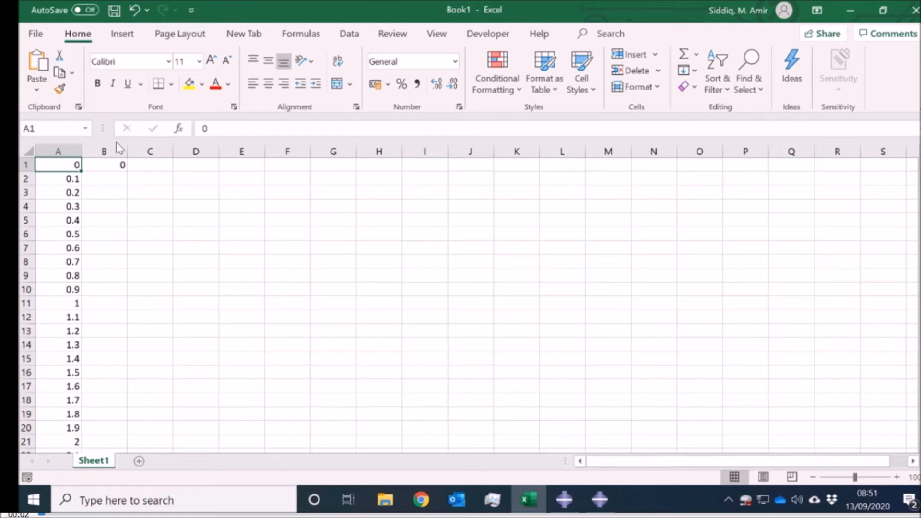
# - Fill the sine formula down column B to row 434 and select A1:B434
pyautogui.click(104, 164)
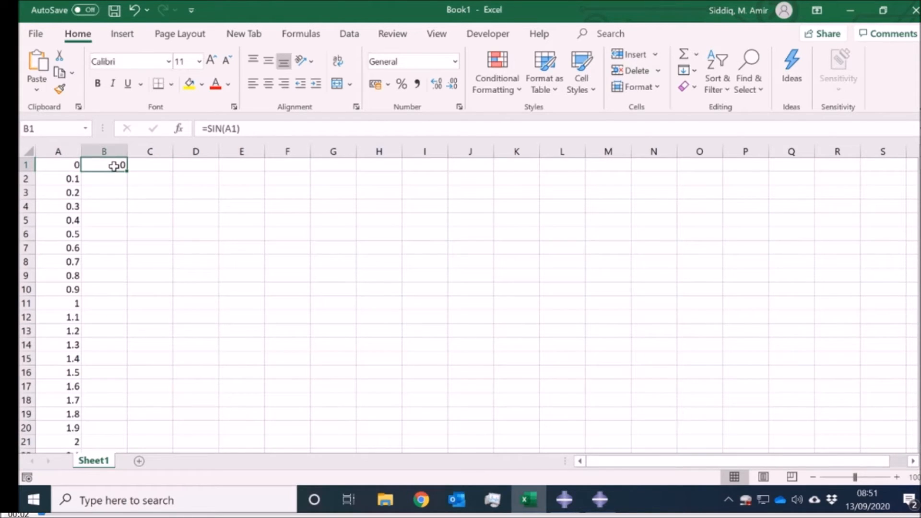
pyautogui.moveTo(123, 171); pyautogui.dragTo(122, 441)
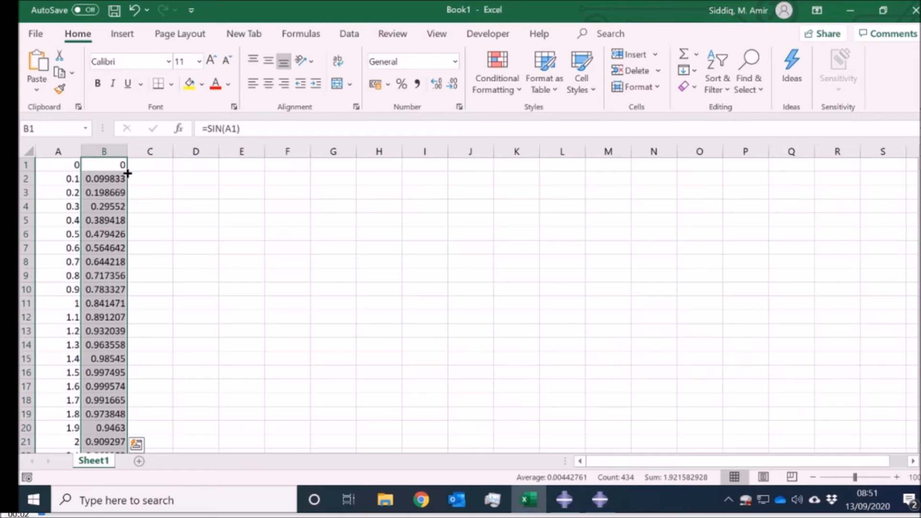
pyautogui.click(59, 164)
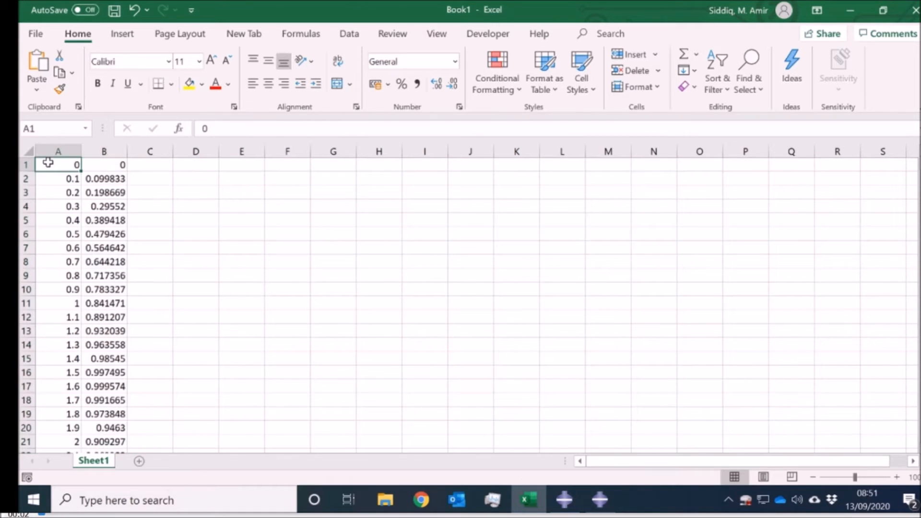
pyautogui.moveTo(58, 164); pyautogui.dragTo(103, 386)
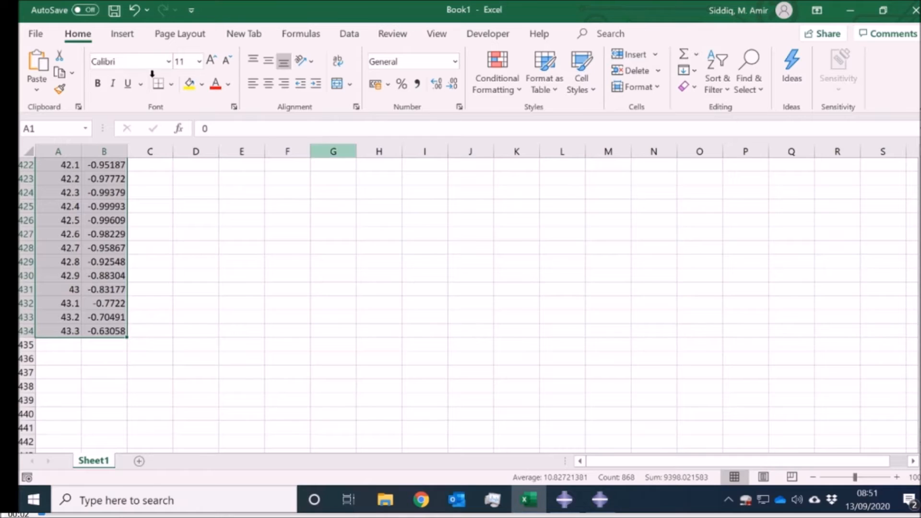
# - Insert a scatter chart of sine versus time for A1:B434 and check its chart elements
pyautogui.click(122, 34)
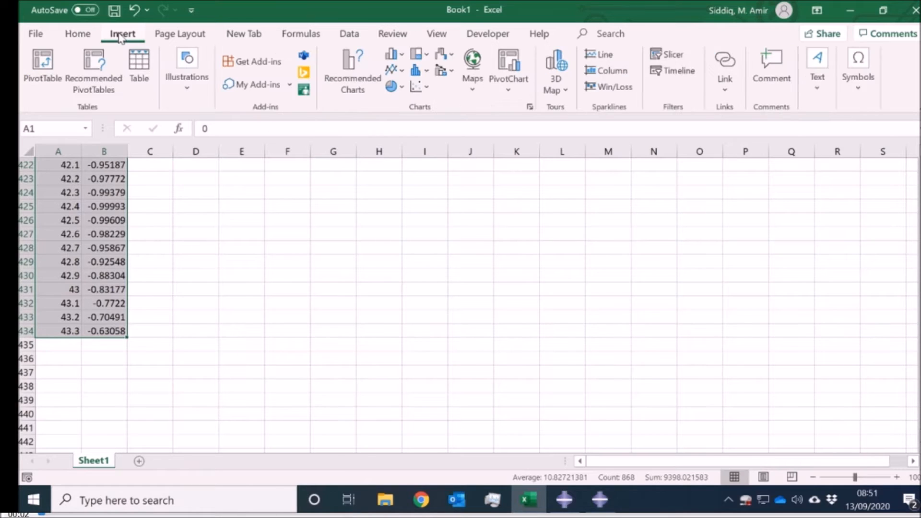
pyautogui.click(418, 86)
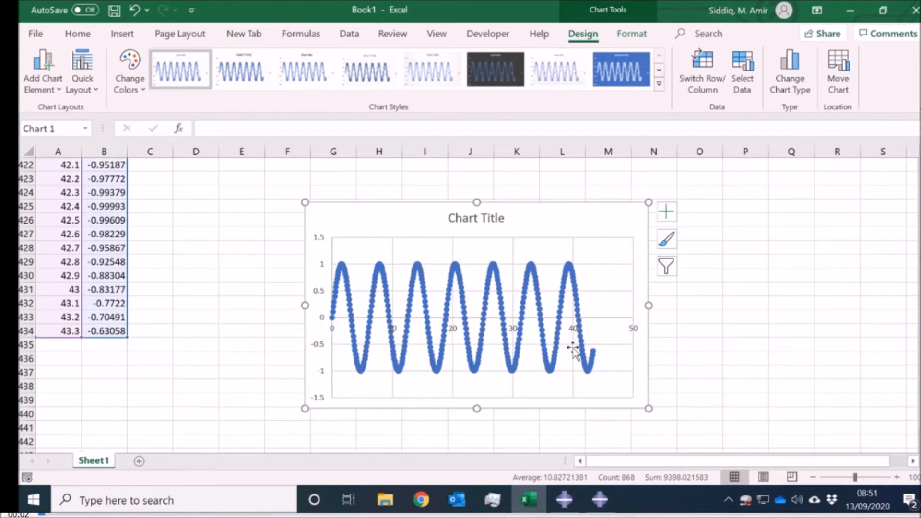
pyautogui.moveTo(329, 321)
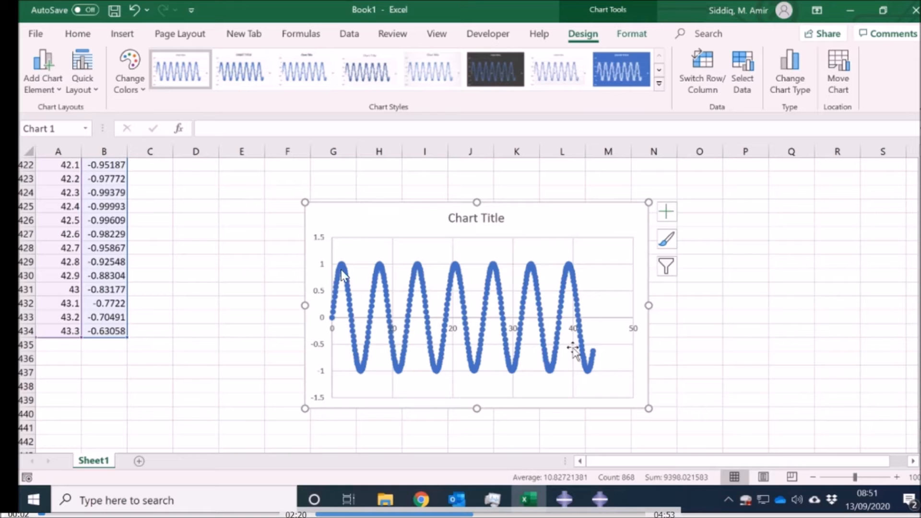
pyautogui.moveTo(596, 355)
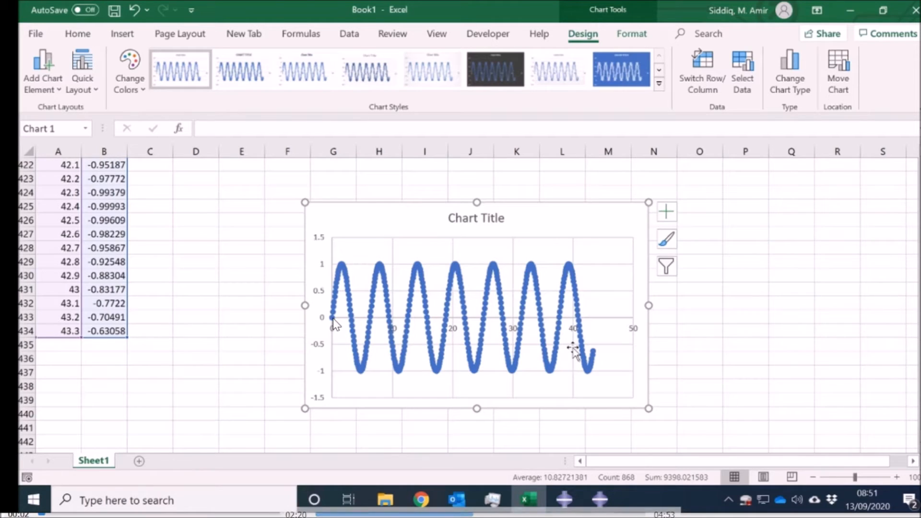
pyautogui.moveTo(77, 269)
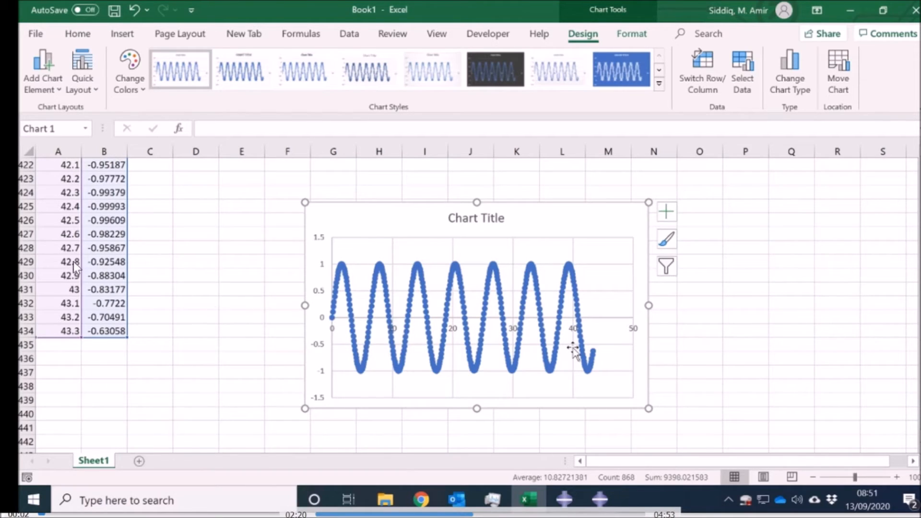
pyautogui.moveTo(332, 317)
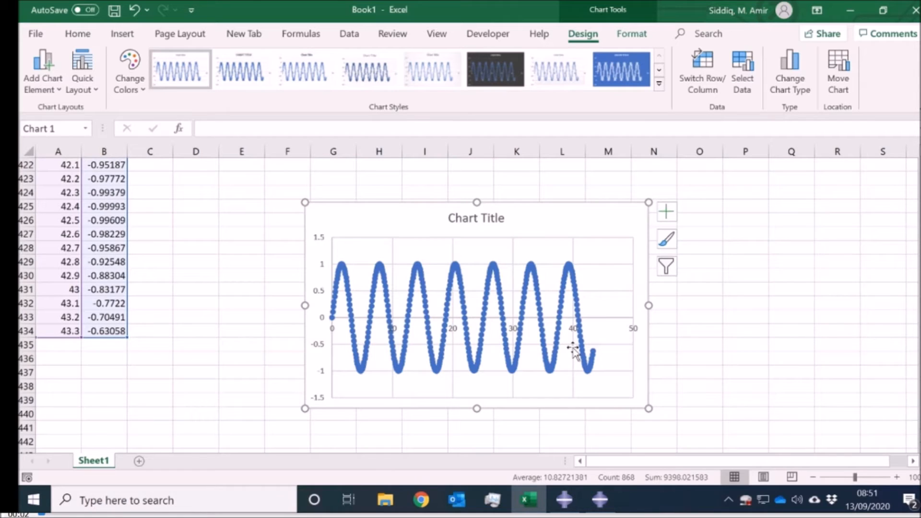
pyautogui.moveTo(349, 299)
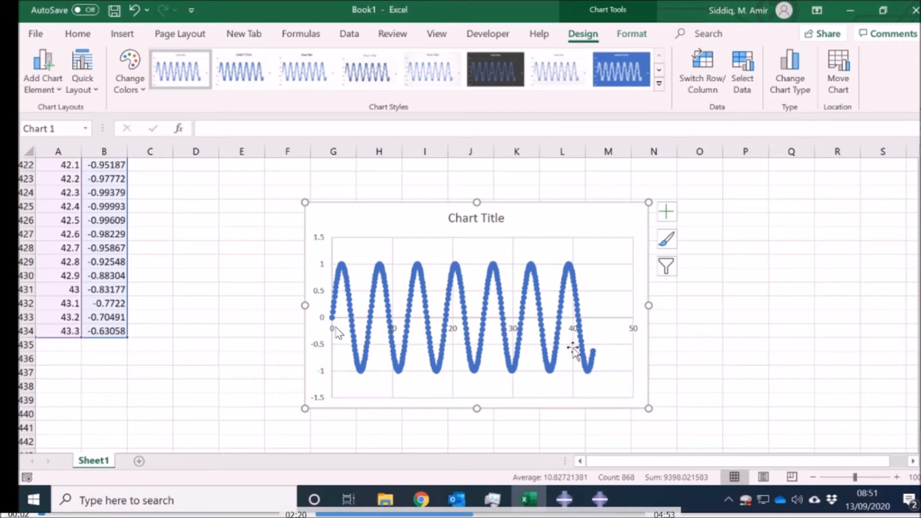
pyautogui.moveTo(334, 324)
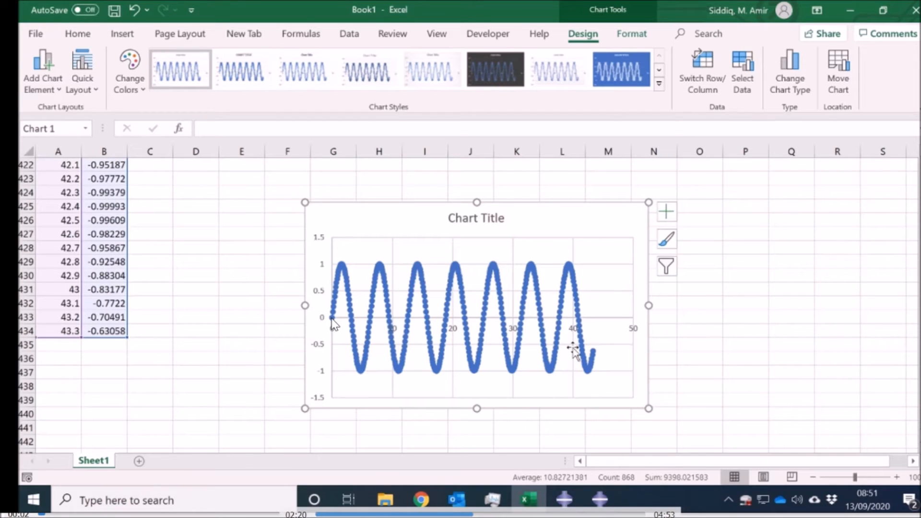
pyautogui.moveTo(360, 325)
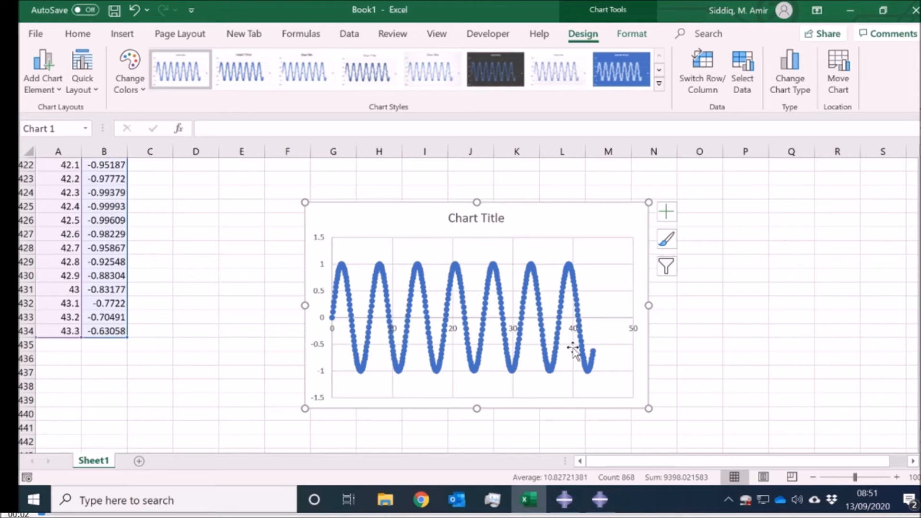
pyautogui.moveTo(349, 325)
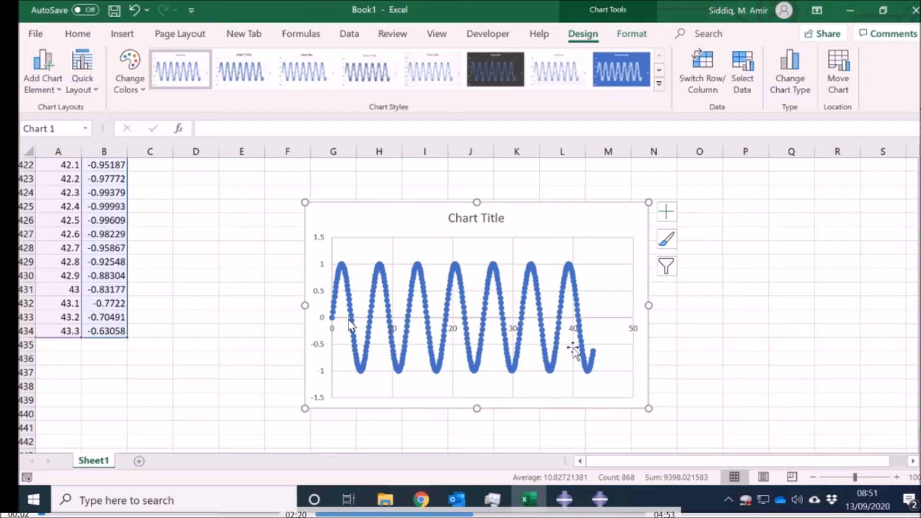
pyautogui.moveTo(333, 319)
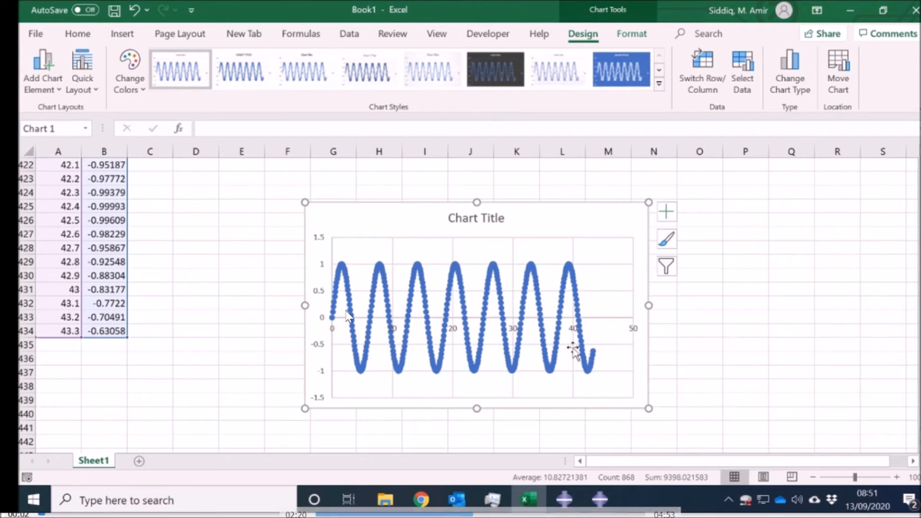
pyautogui.moveTo(346, 281)
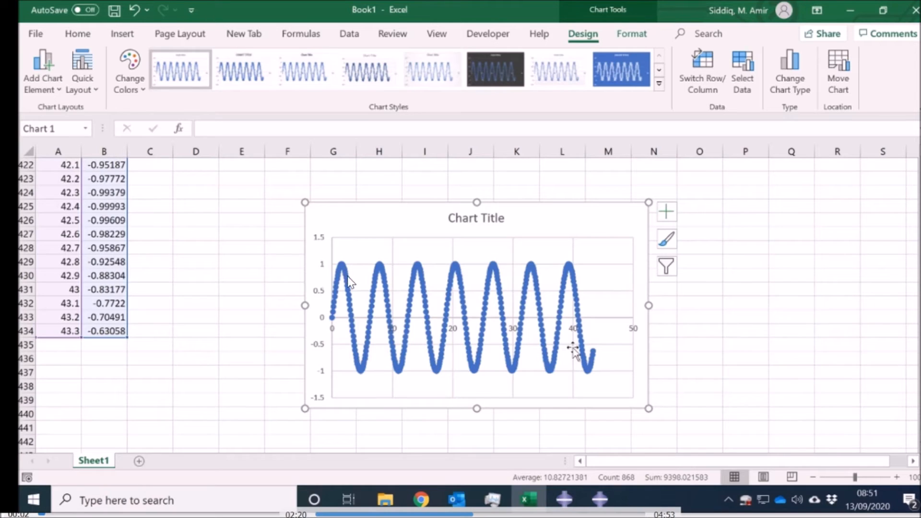
pyautogui.moveTo(393, 362)
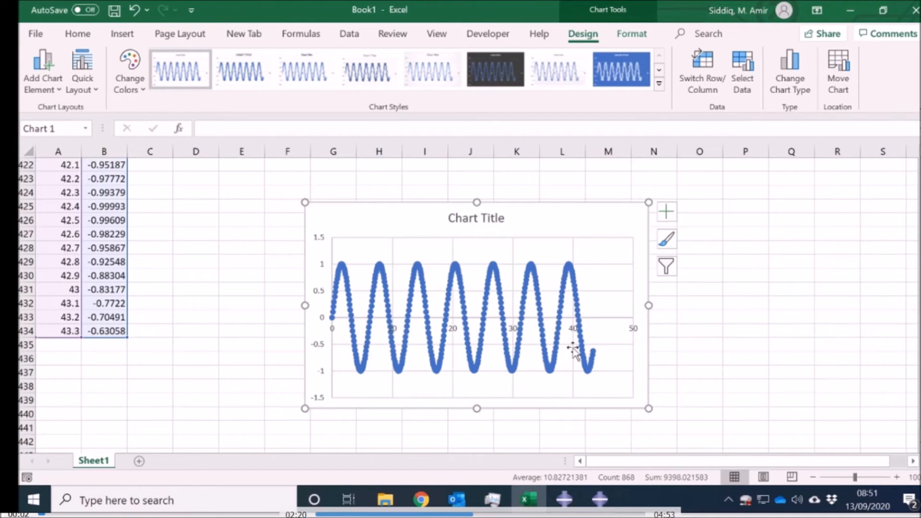
pyautogui.moveTo(64, 297)
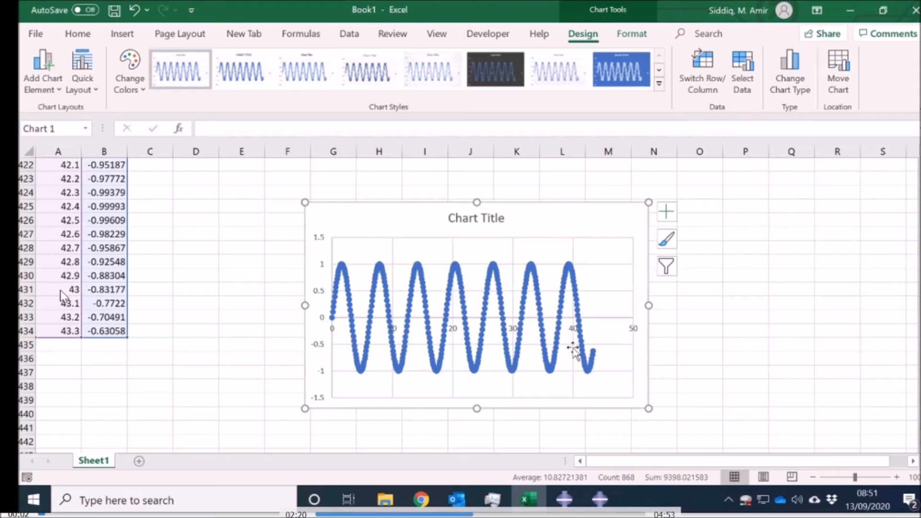
pyautogui.moveTo(72, 238)
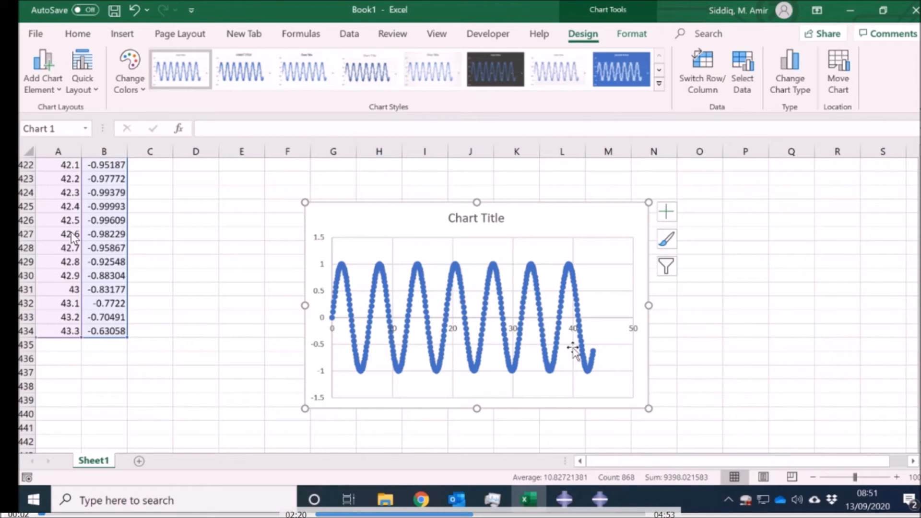
pyautogui.moveTo(72, 262)
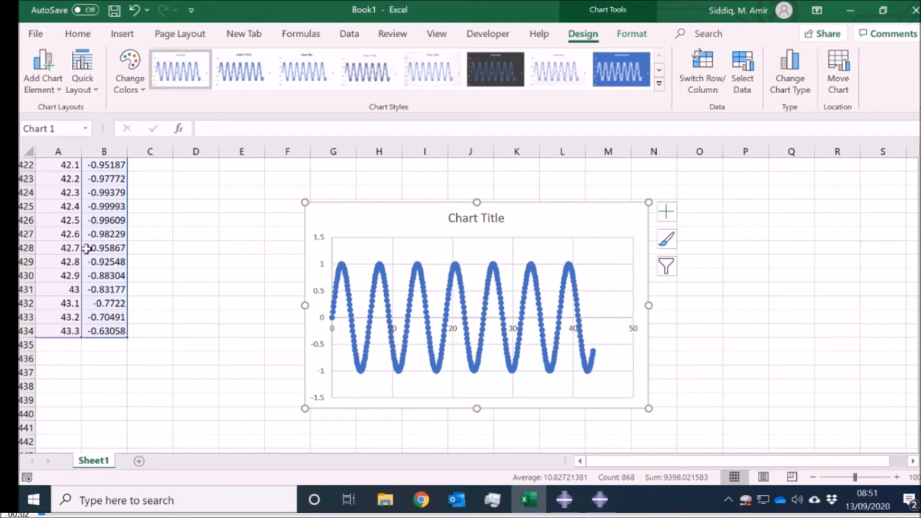
pyautogui.click(666, 211)
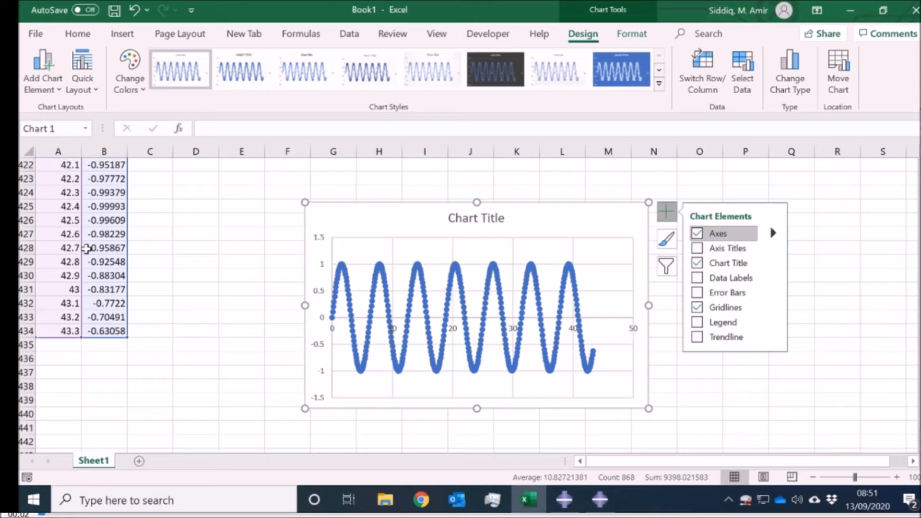
pyautogui.moveTo(79, 244)
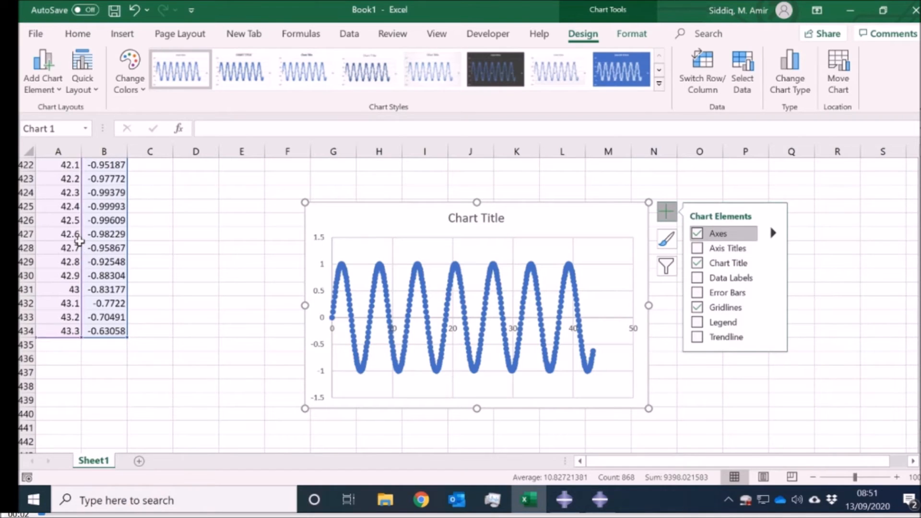
pyautogui.click(104, 331)
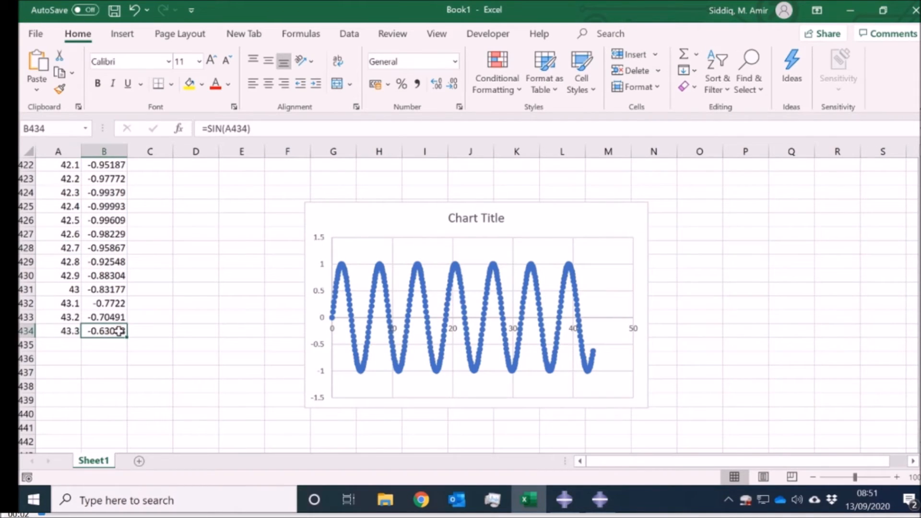
# - Create tabular amplitude Amp-1 from the pasted Excel sine data
pyautogui.click(59, 331)
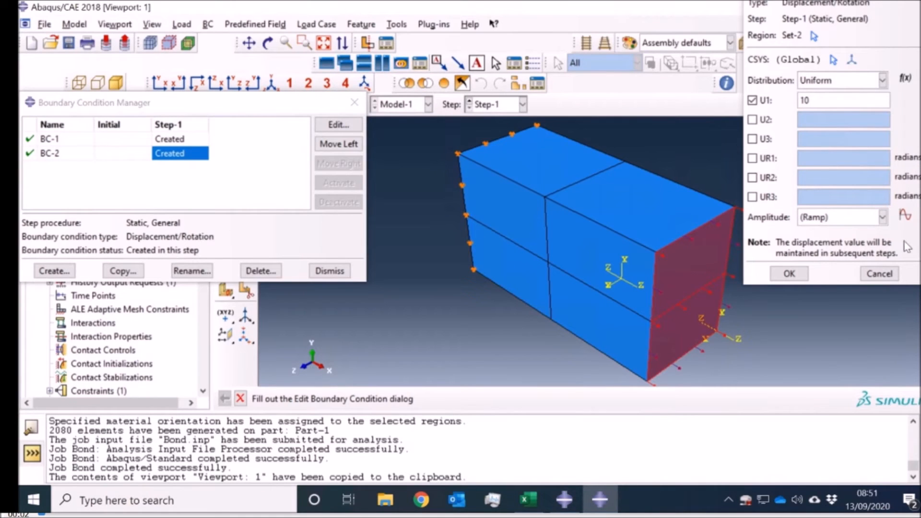
pyautogui.click(907, 216)
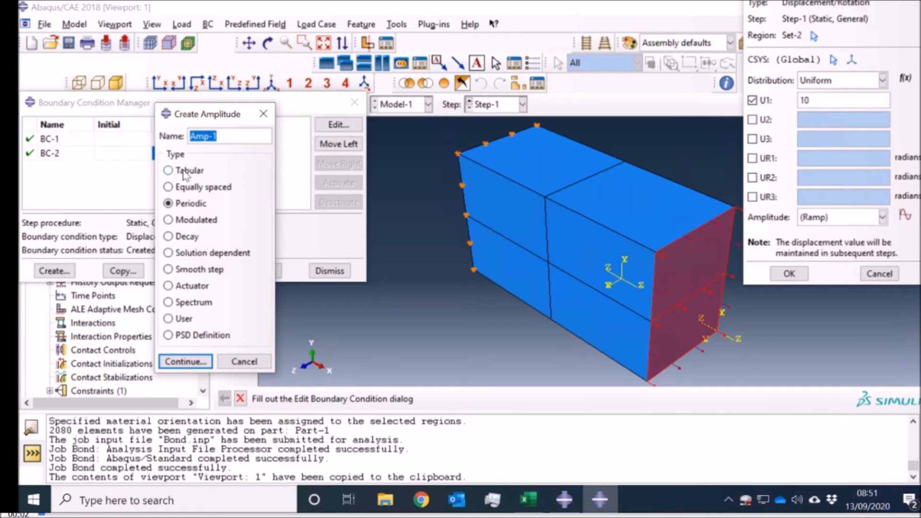
pyautogui.click(185, 362)
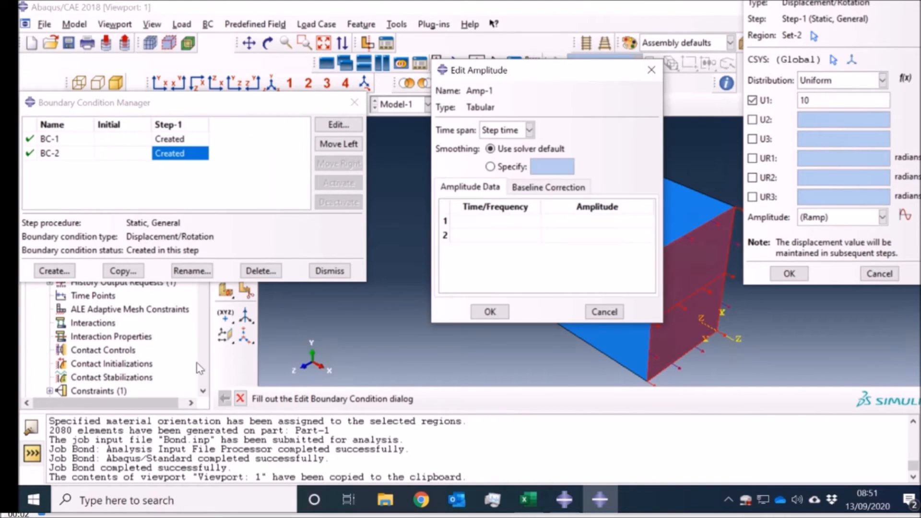
pyautogui.click(495, 221)
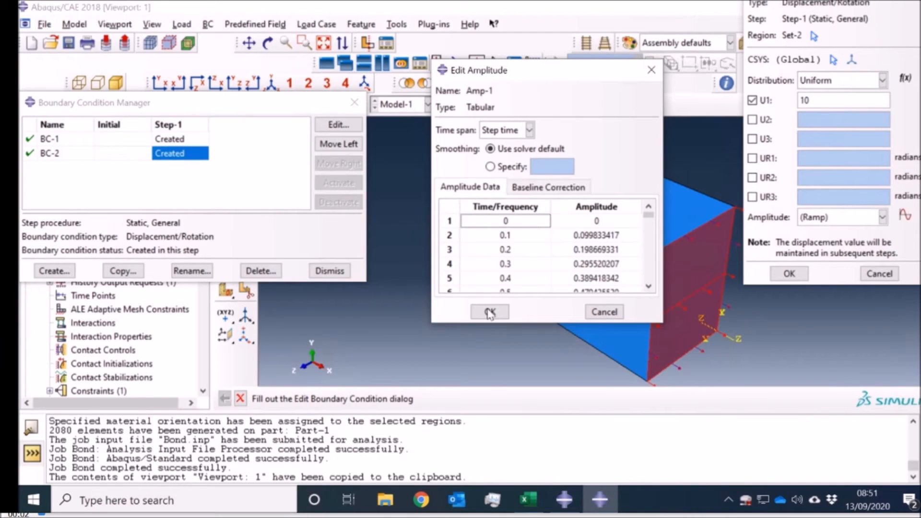
pyautogui.click(489, 311)
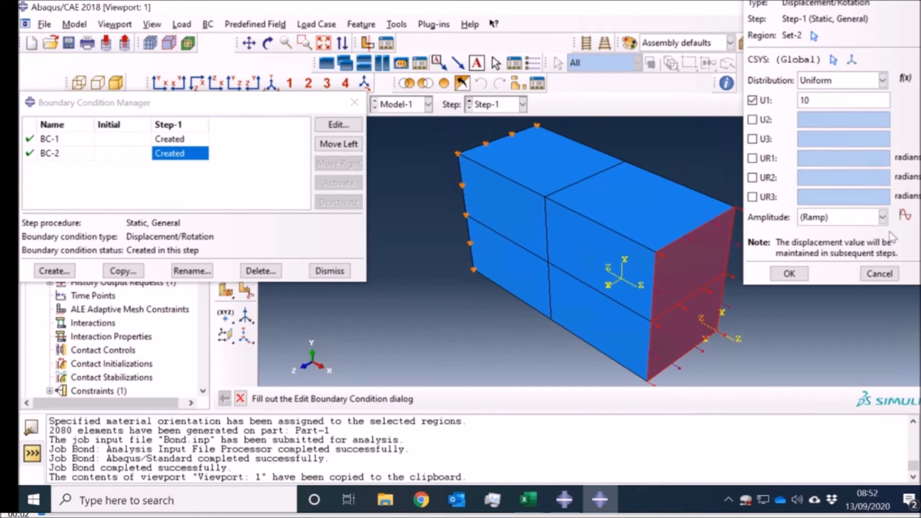
# - Assign Amp-1 to BC-2's U1 displacement and dismiss the Boundary Condition Manager
pyautogui.click(883, 216)
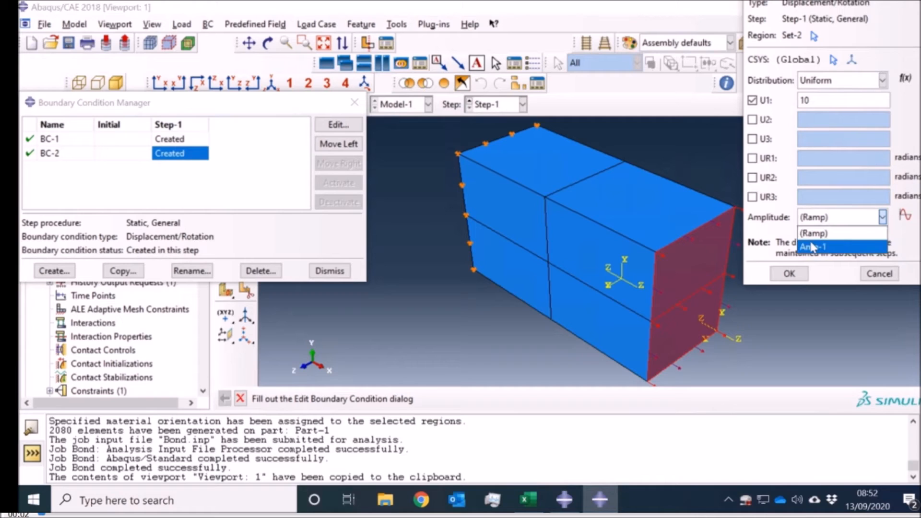
pyautogui.click(812, 246)
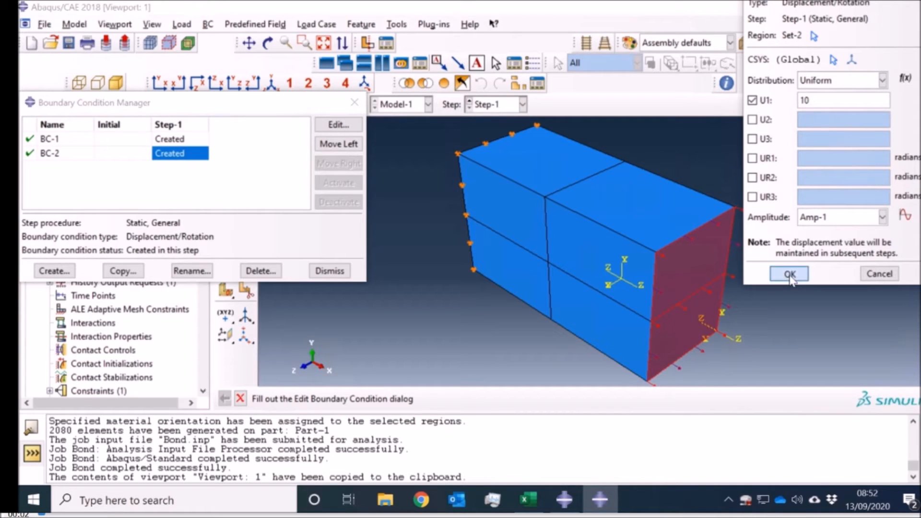
pyautogui.click(789, 274)
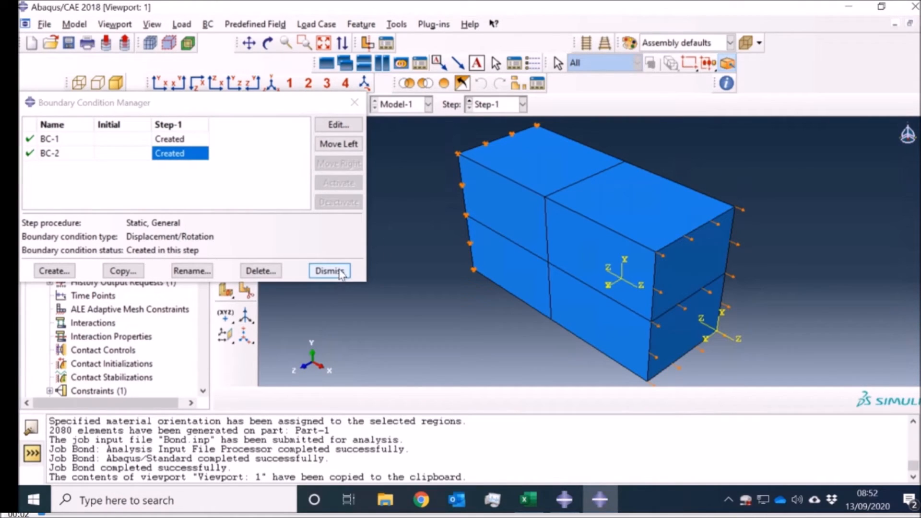
pyautogui.click(329, 271)
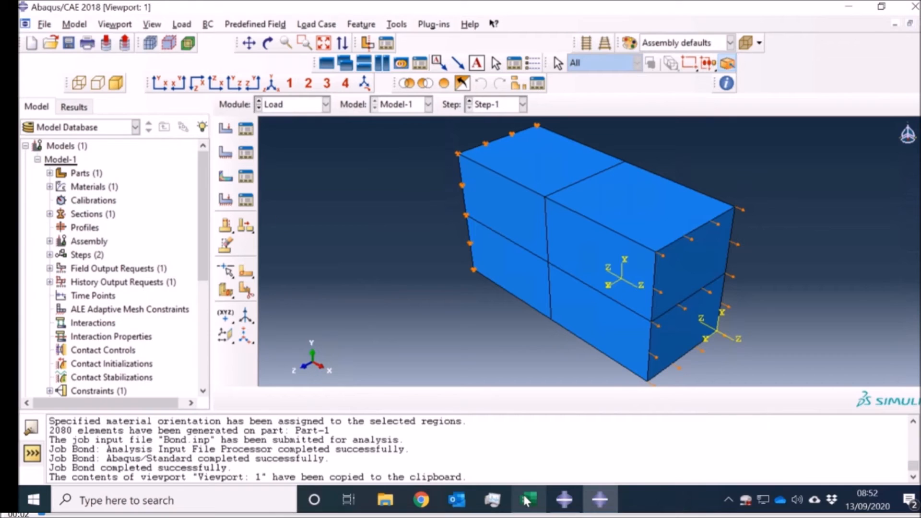
# - Edit Step-1: time period 43, increments initial 0.1, min 0.00043, max 0.1, up to 100000 increments
pyautogui.click(527, 500)
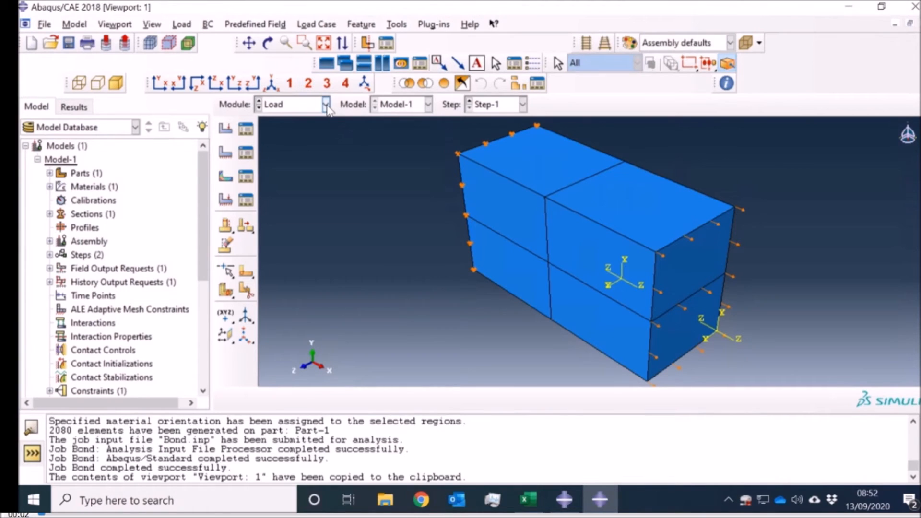
pyautogui.click(326, 104)
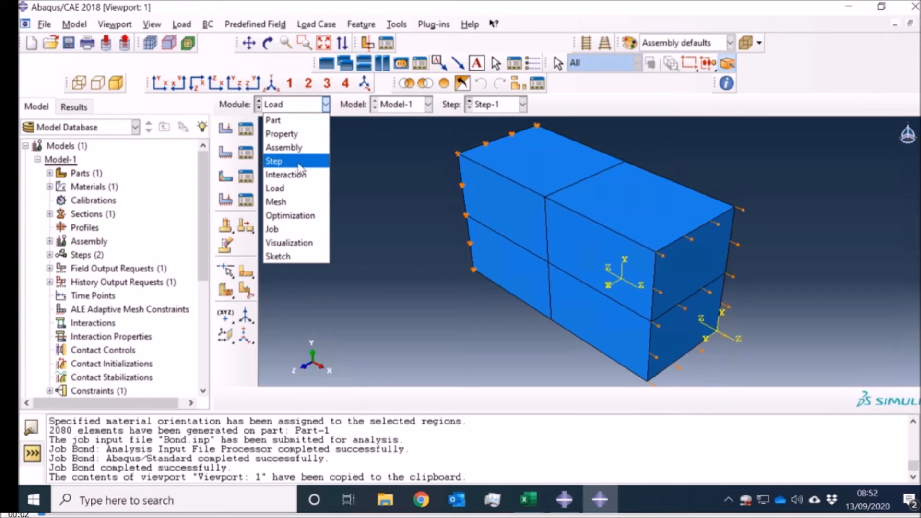
pyautogui.click(274, 160)
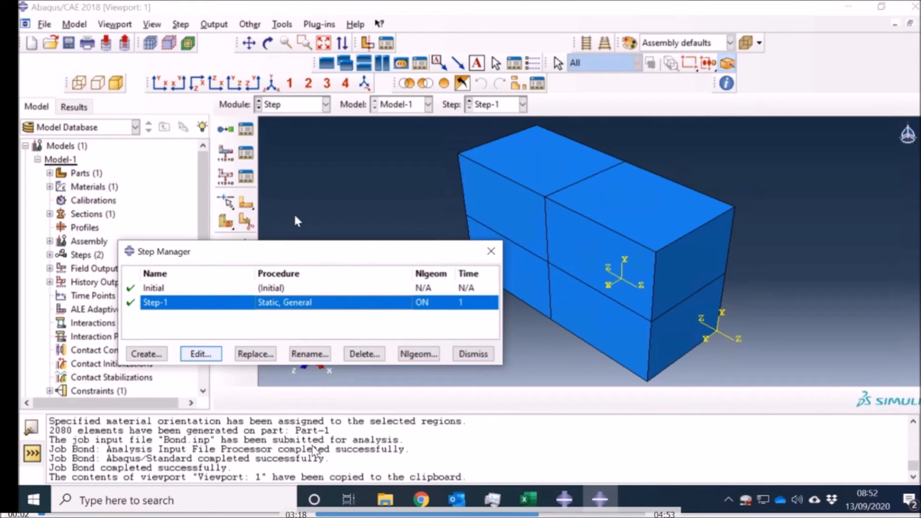
pyautogui.click(200, 354)
pyautogui.write('4')
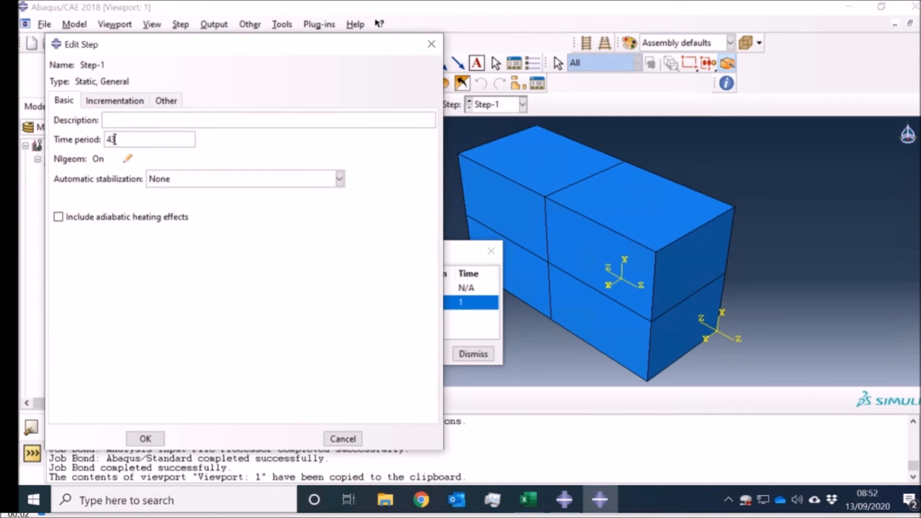
pyautogui.moveTo(159, 428)
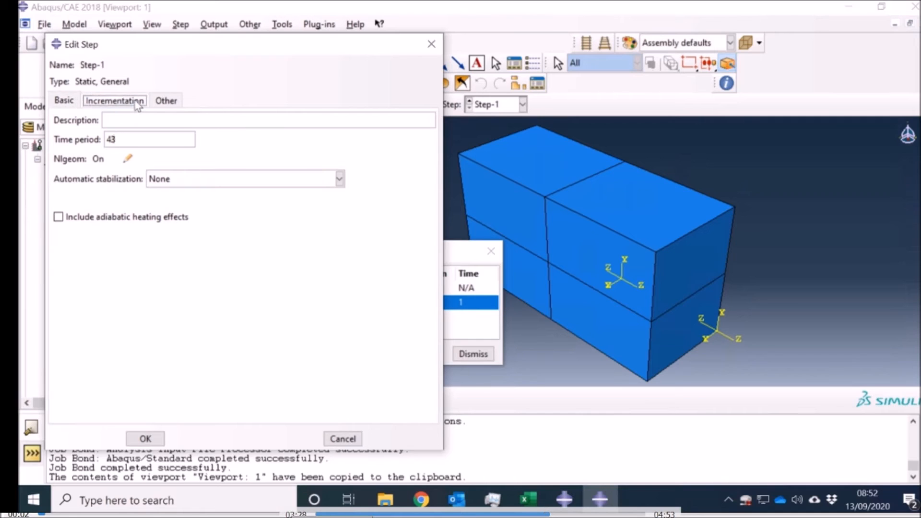
pyautogui.click(113, 100)
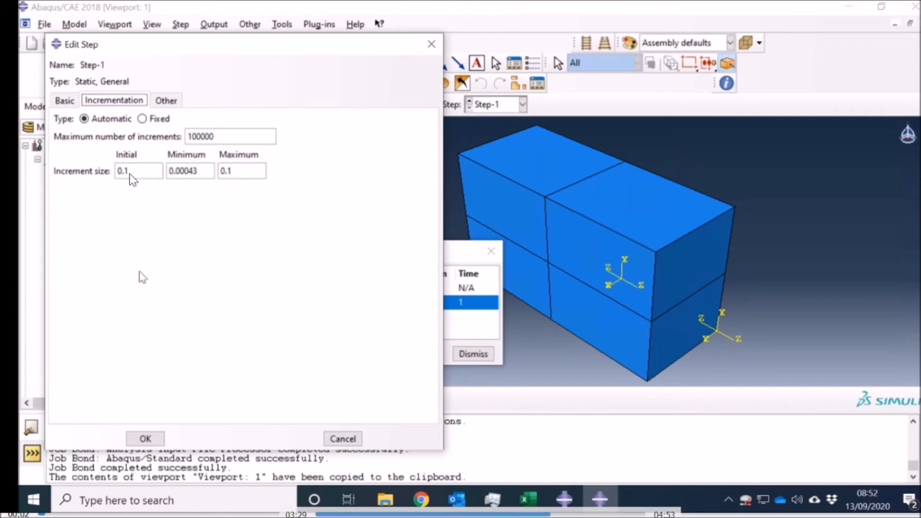
pyautogui.moveTo(238, 182)
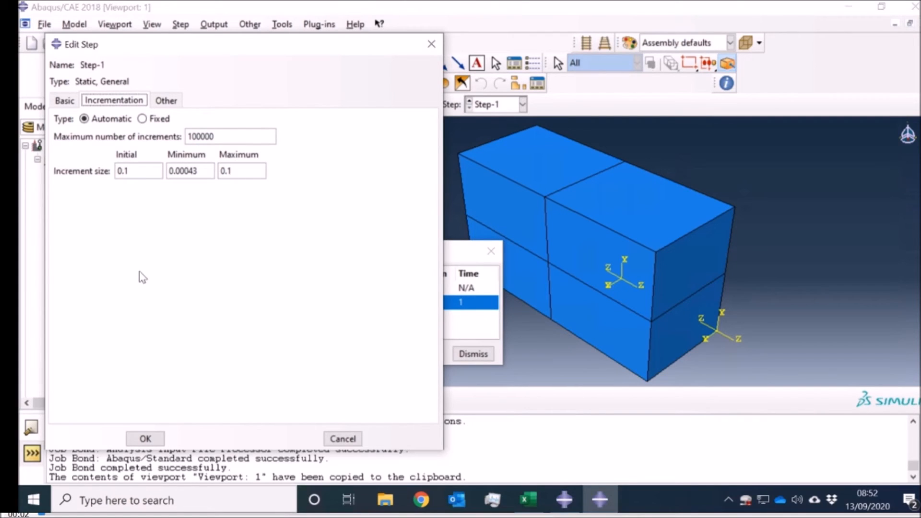
pyautogui.moveTo(227, 214)
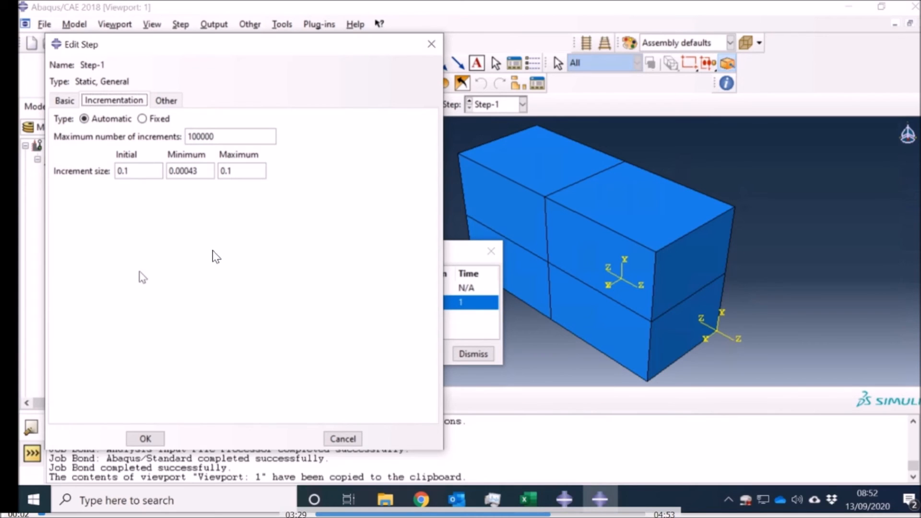
pyautogui.moveTo(131, 185)
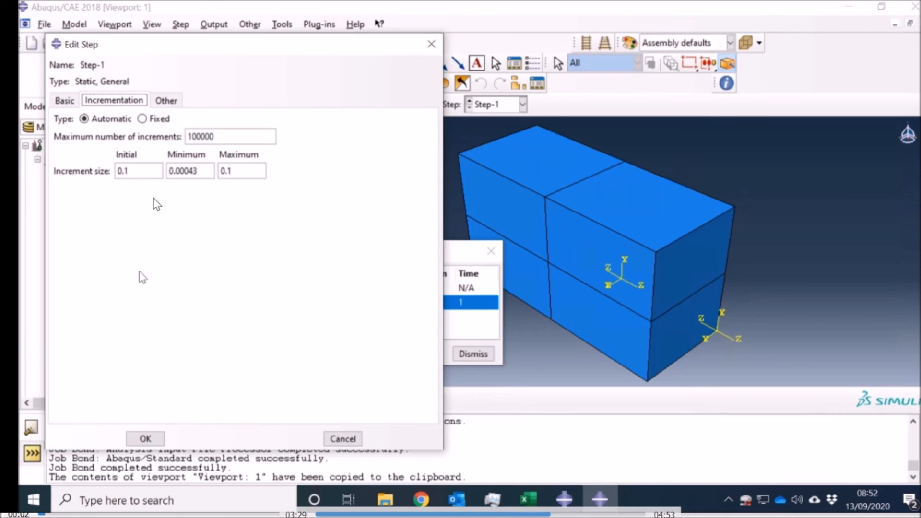
pyautogui.moveTo(150, 396)
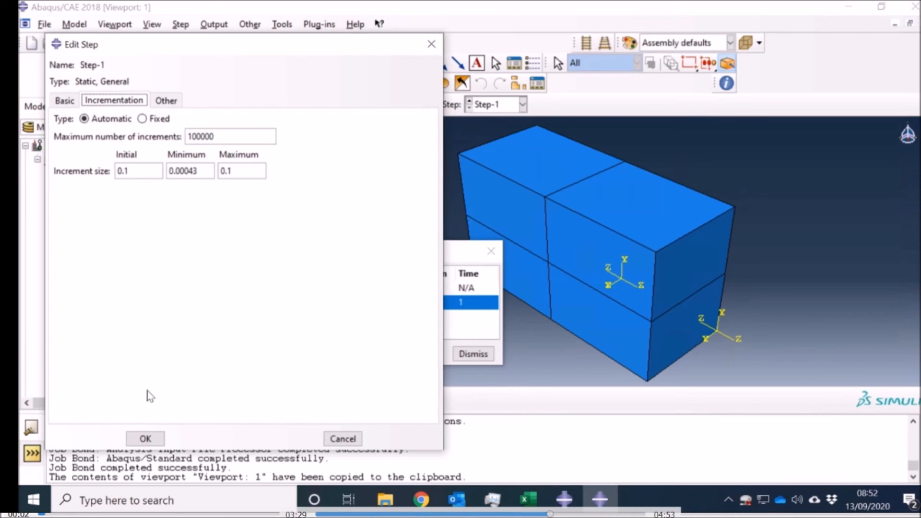
pyautogui.click(145, 439)
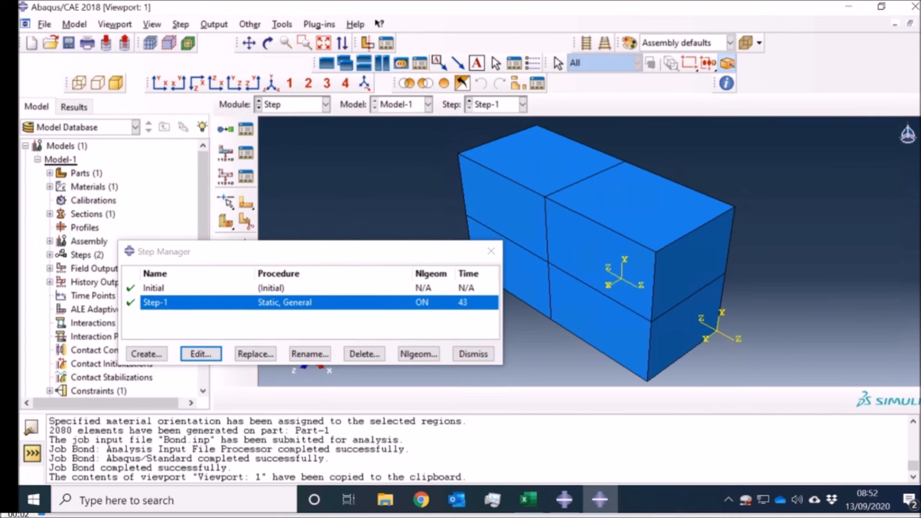
# - Resubmit the Bond job from the Job module, allowing the existing files to be overwritten
pyautogui.click(473, 354)
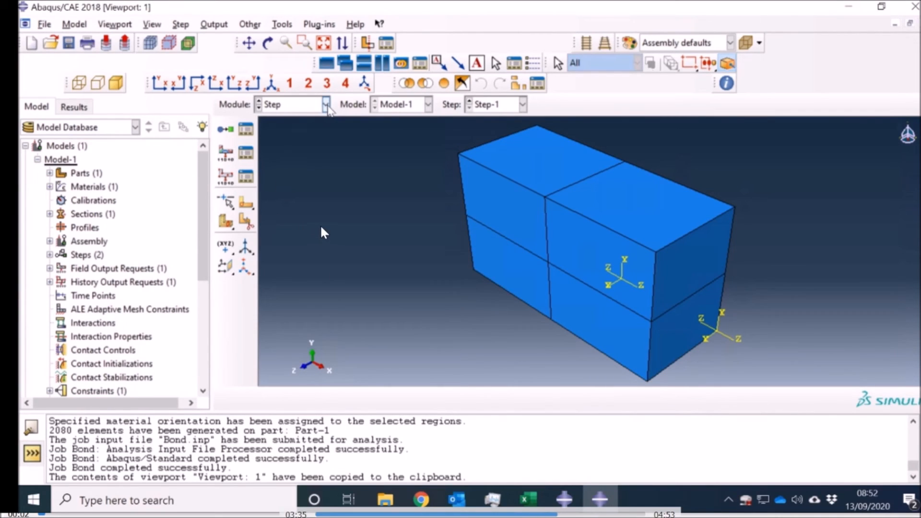
pyautogui.click(327, 103)
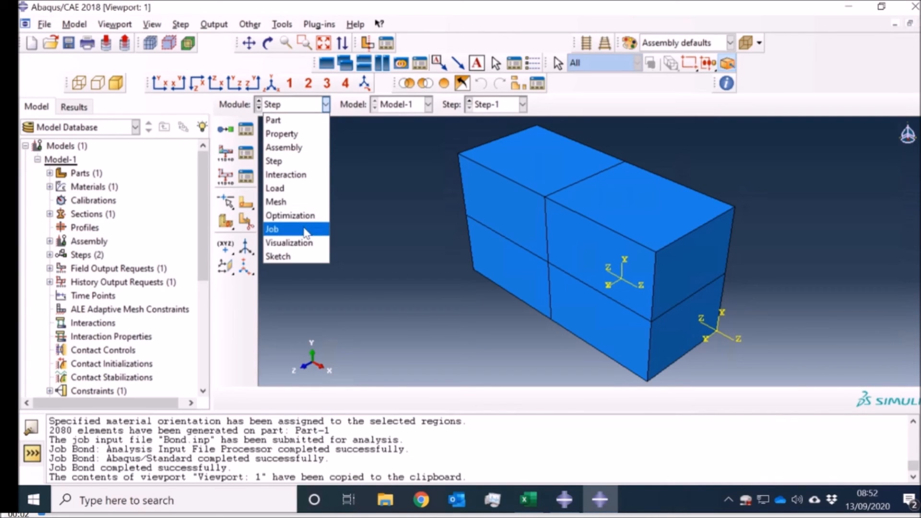
pyautogui.click(271, 229)
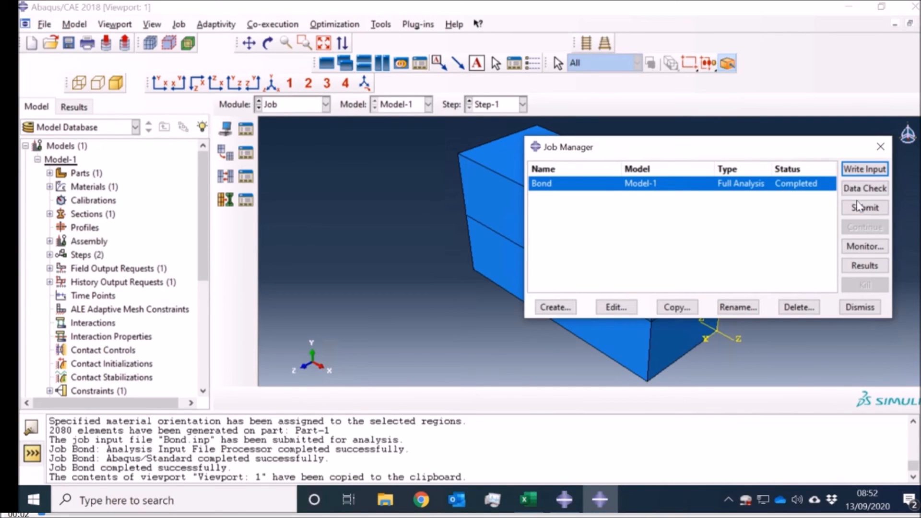
pyautogui.click(864, 169)
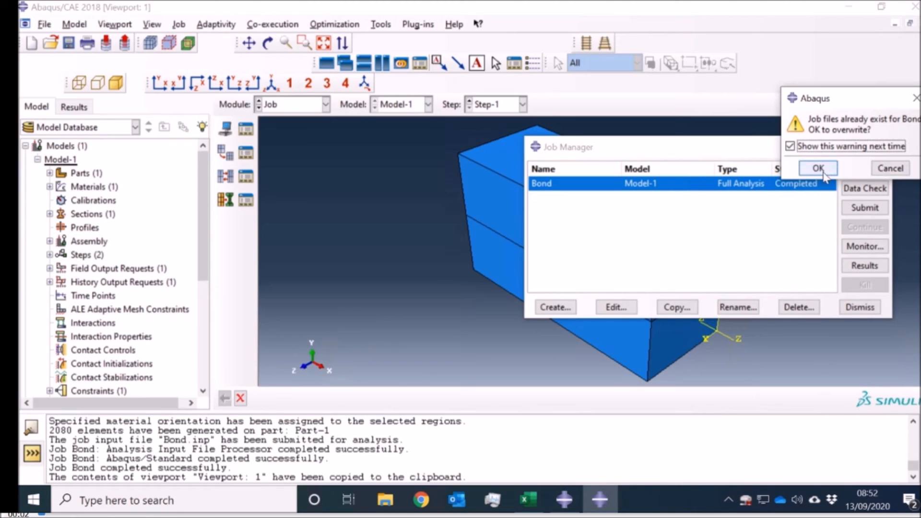
pyautogui.click(817, 169)
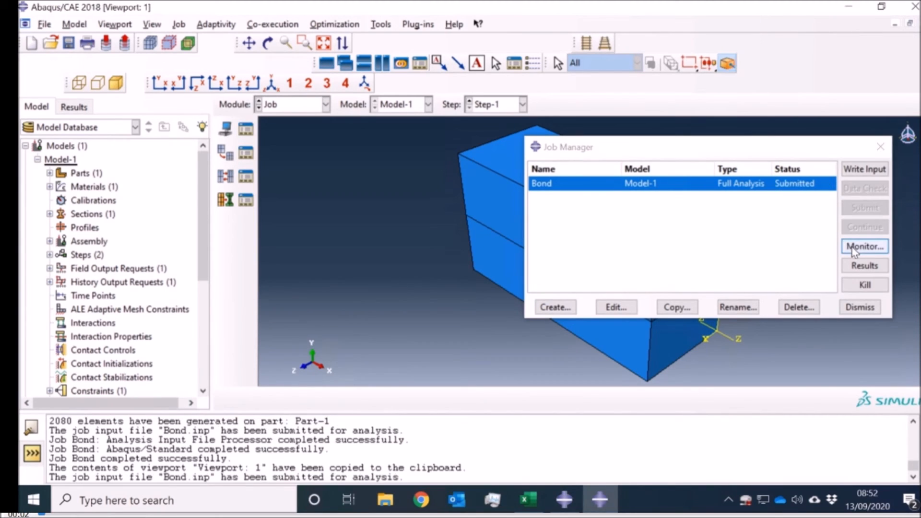
# - Monitor the Bond job as it logs increments in 0.1 steps toward completion
pyautogui.click(864, 247)
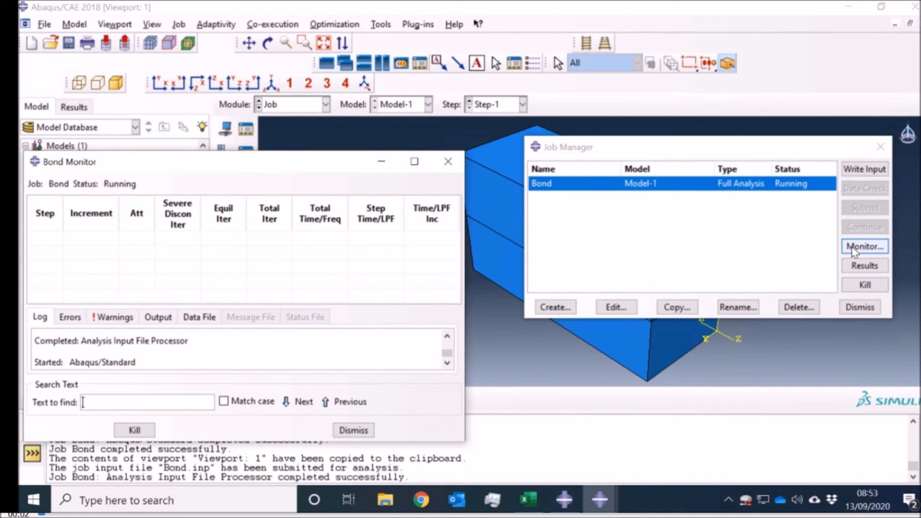
pyautogui.click(250, 317)
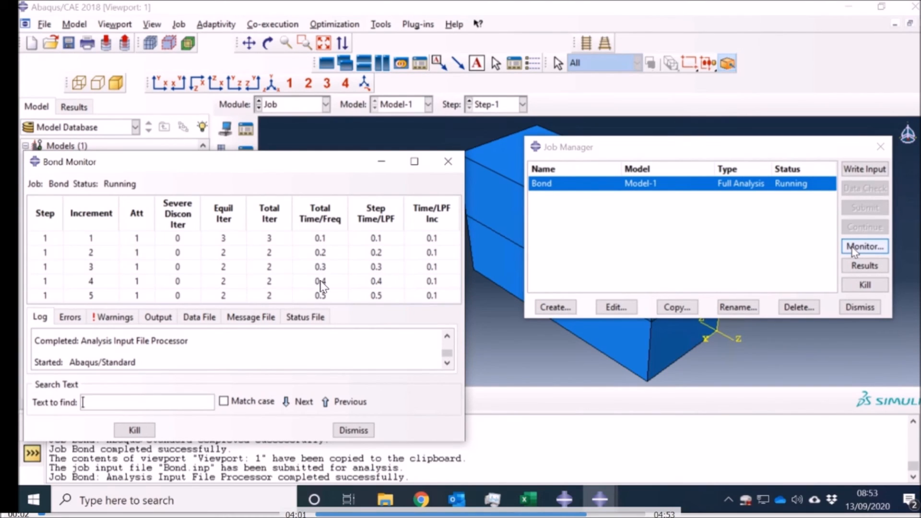
pyautogui.moveTo(319, 286)
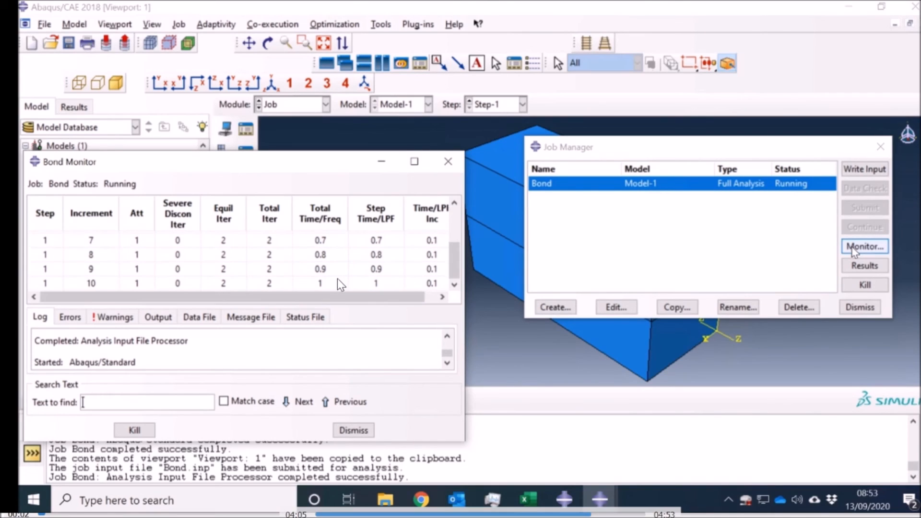
pyautogui.moveTo(376, 306)
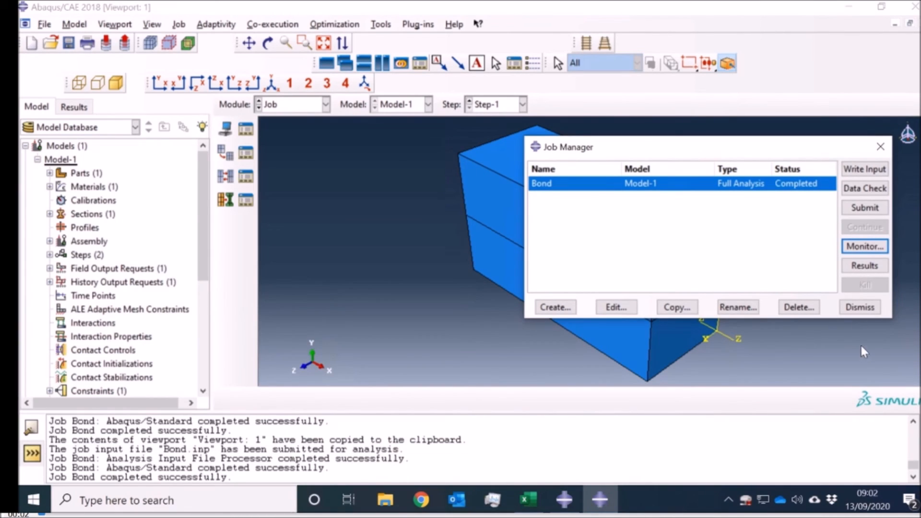
# - Load the Bond results and plot Mises stress contours on the deformed shape
pyautogui.click(863, 264)
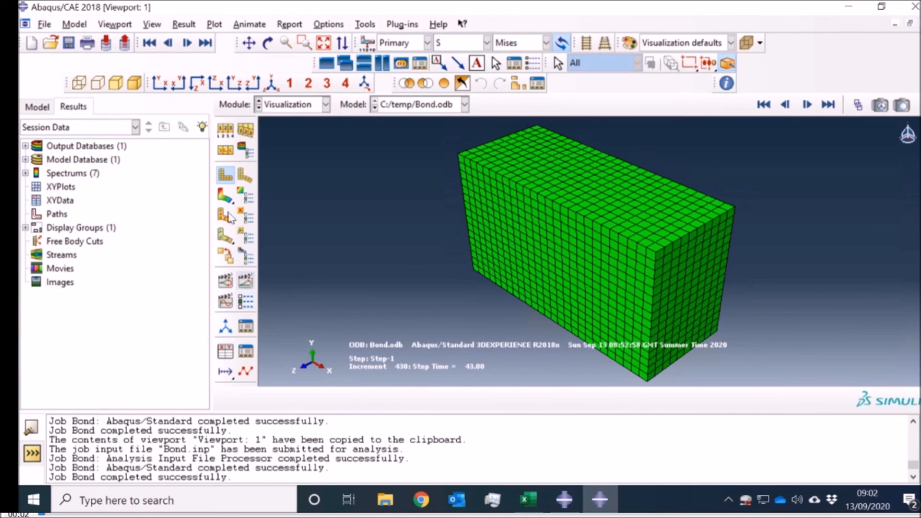
pyautogui.click(226, 195)
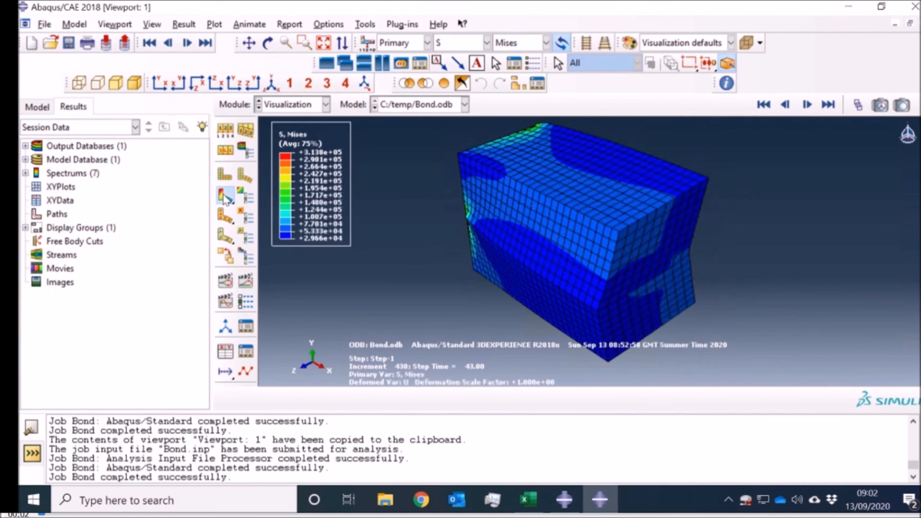